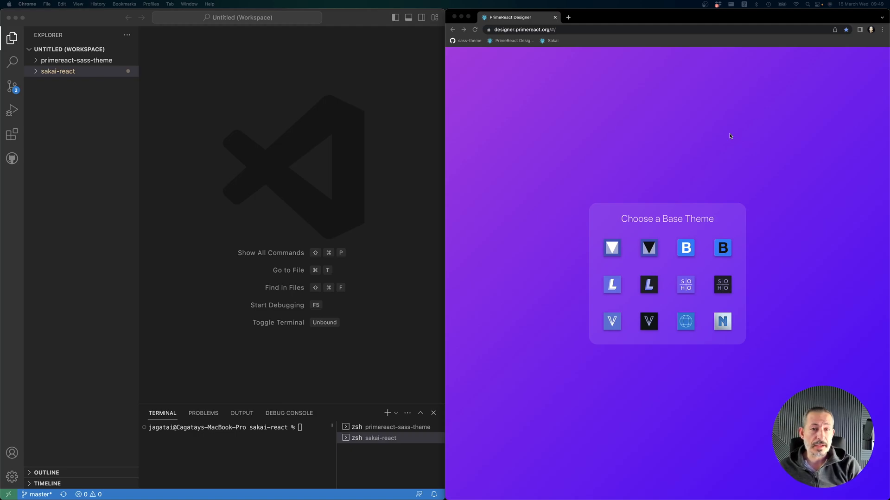
mouse_move(608, 186)
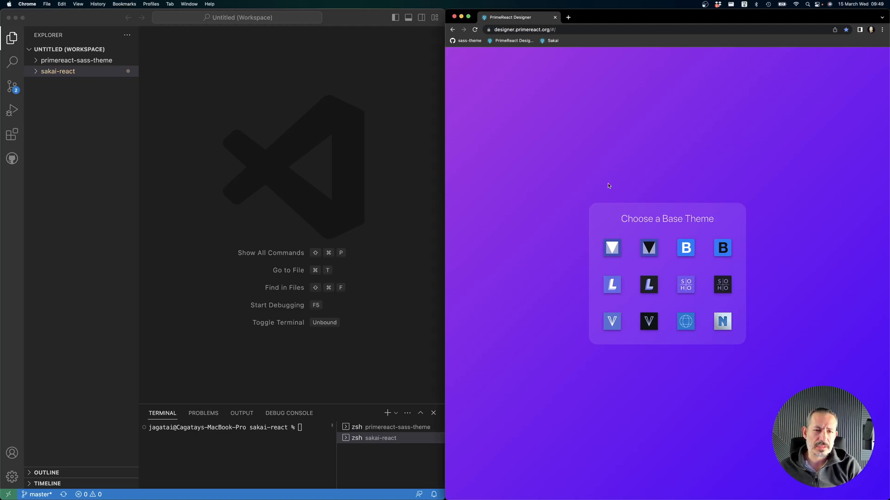
mouse_move(562, 277)
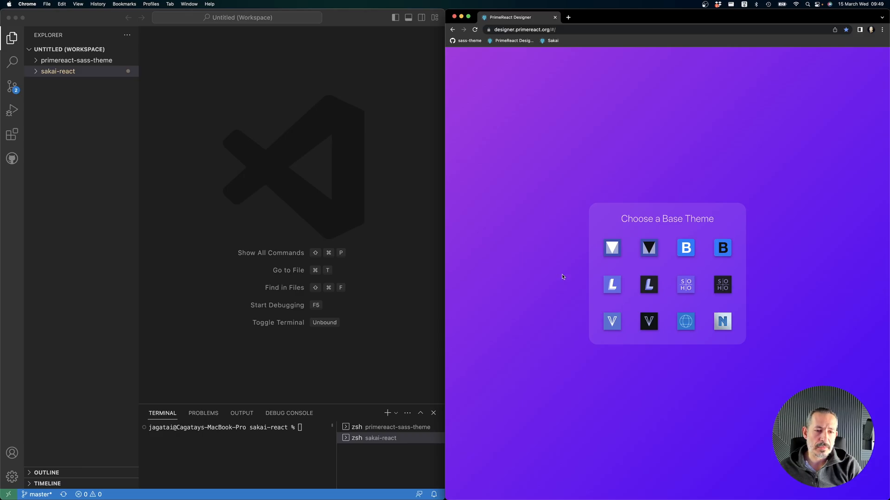
Step: Pick the light Lara base theme to start the new theme
click(612, 284)
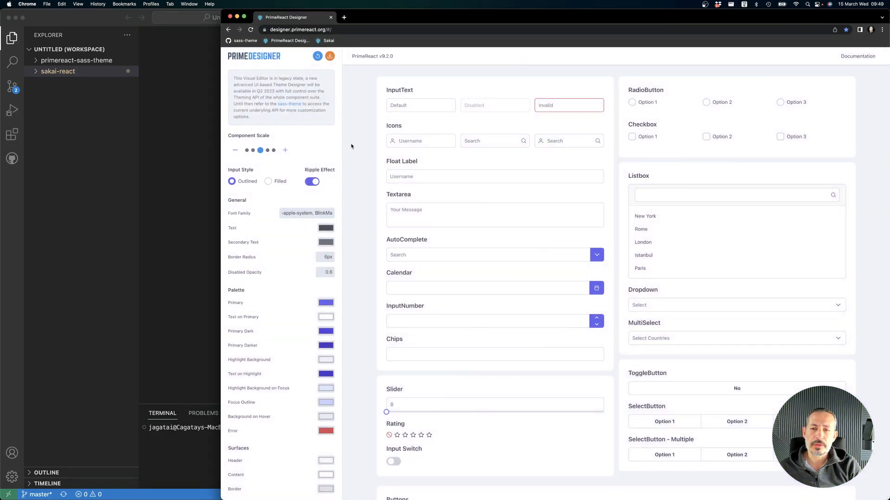
mouse_move(287, 269)
text(0)
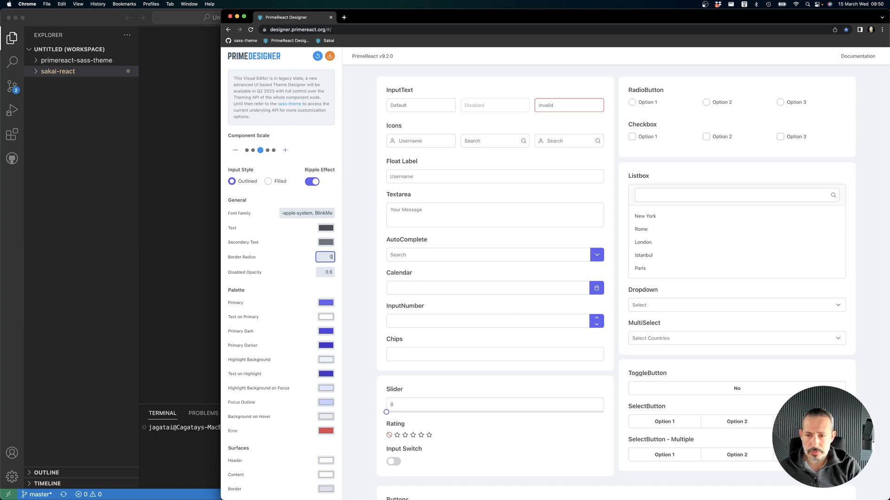
Step: Set the Primary palette colour to purple RGB 185,100,242
click(325, 302)
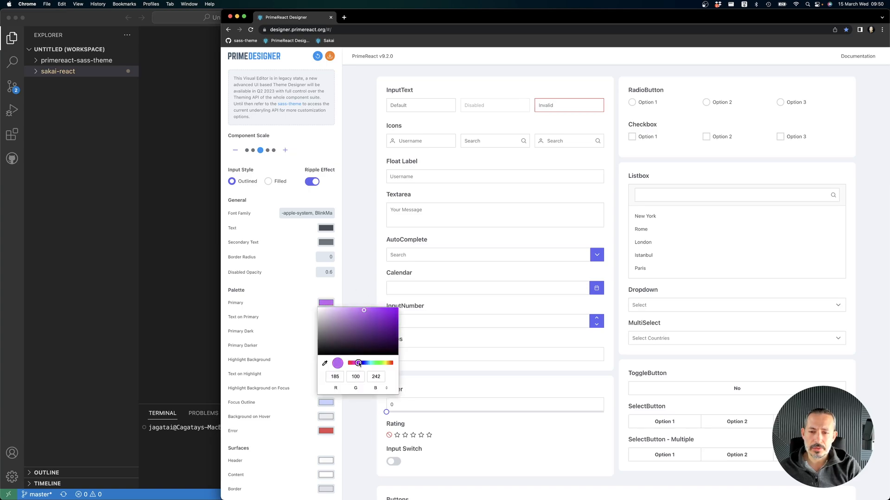
click(346, 288)
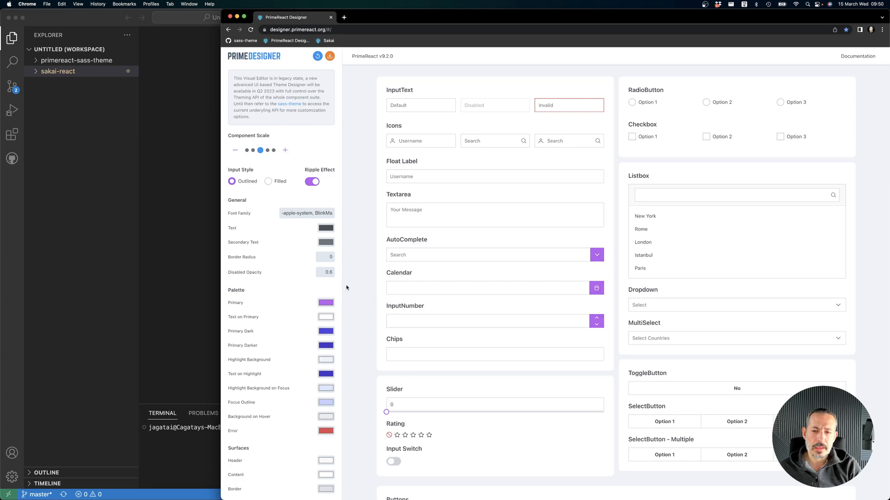
click(643, 242)
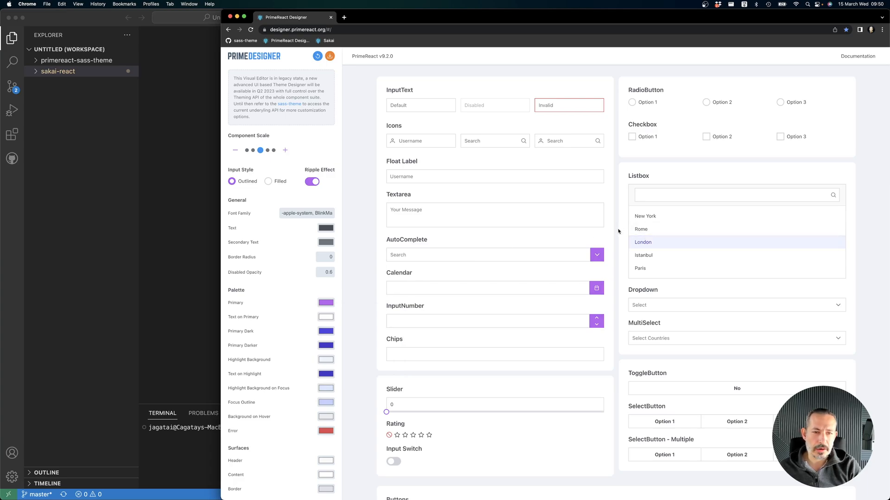
Step: Make highlighted item text black, previewing it on the London listbox item and Float Label field
click(326, 332)
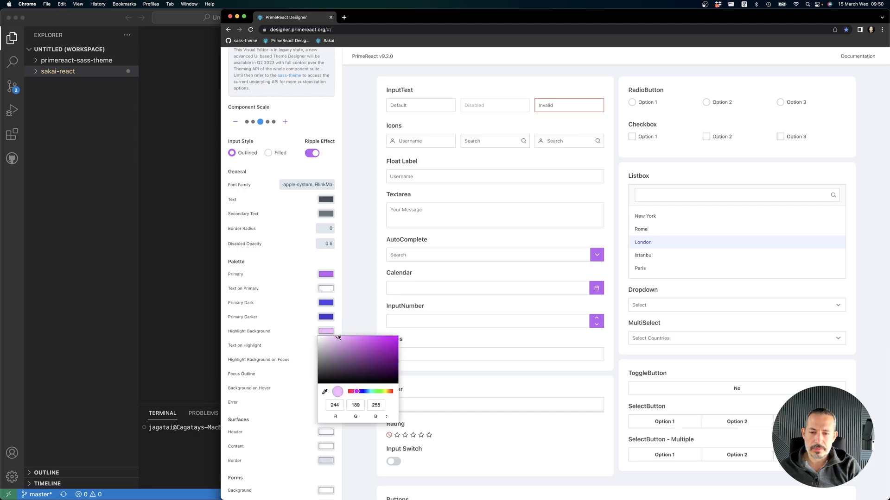
click(374, 360)
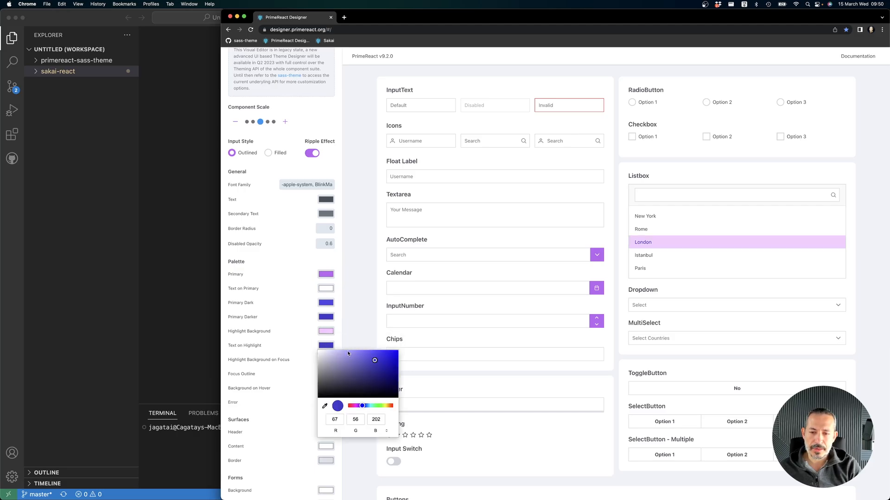
click(283, 278)
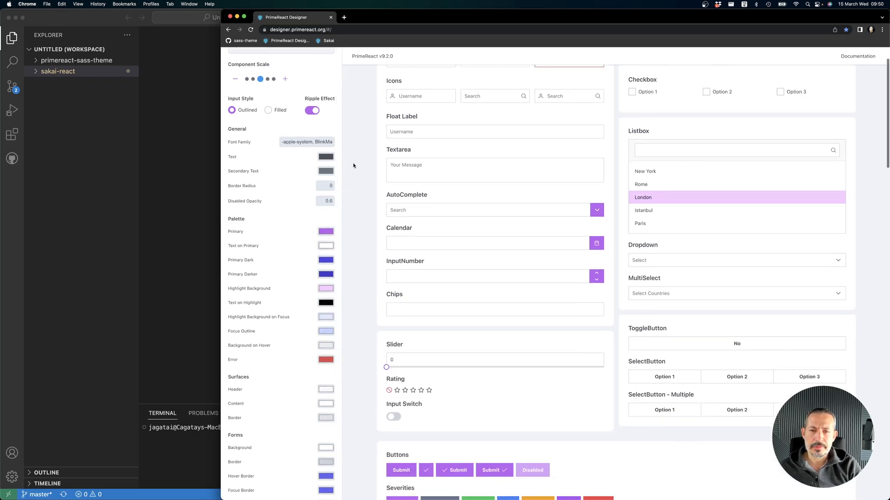
click(493, 131)
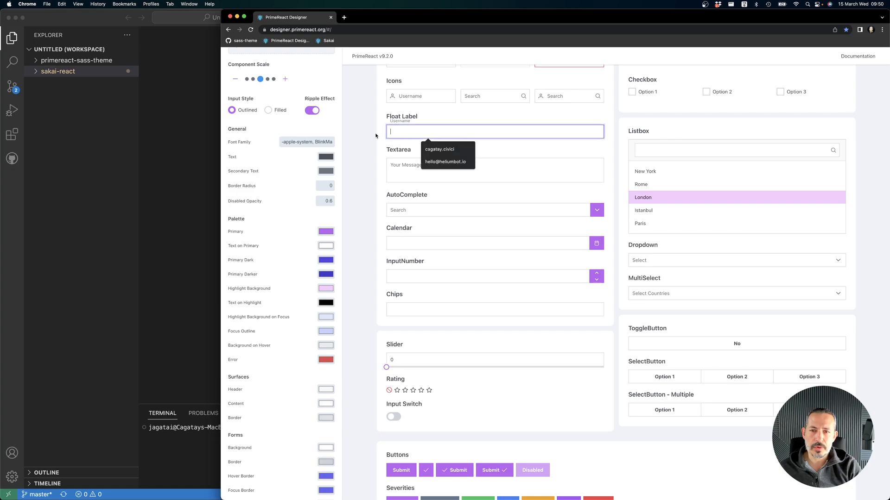
Step: Set the form Hover Border and Focus Border colours to purple
scroll(down, 3)
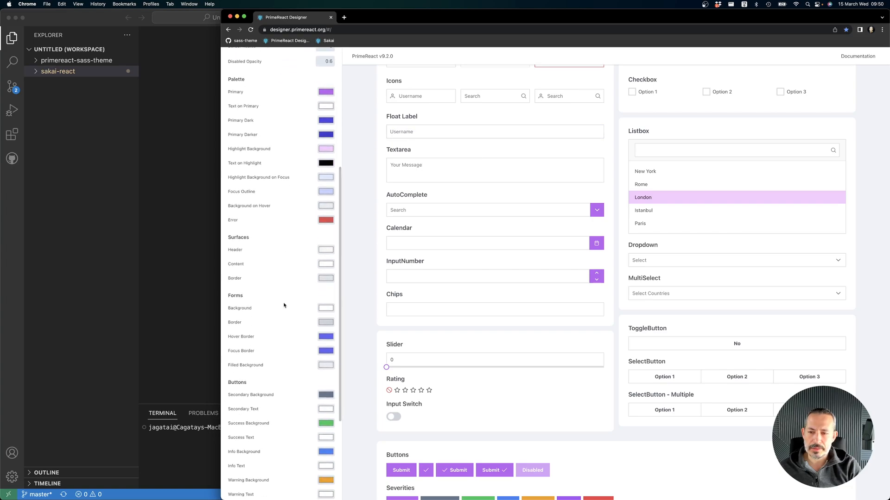
click(325, 322)
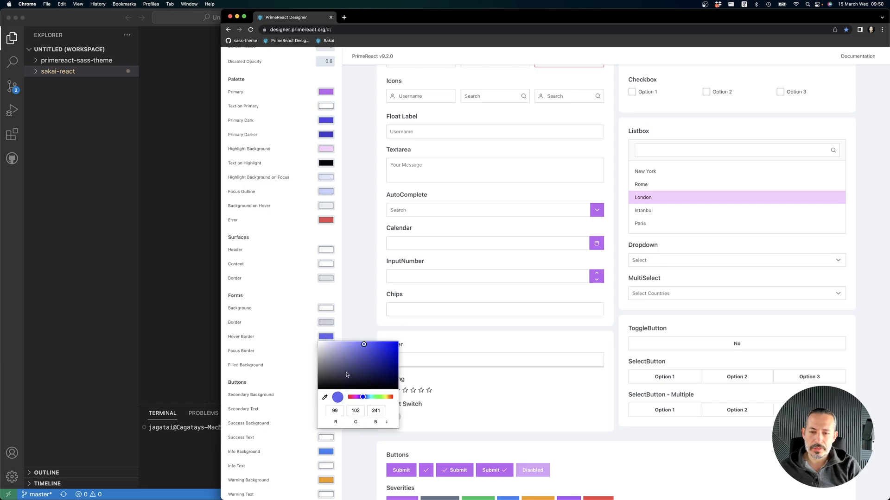
click(360, 331)
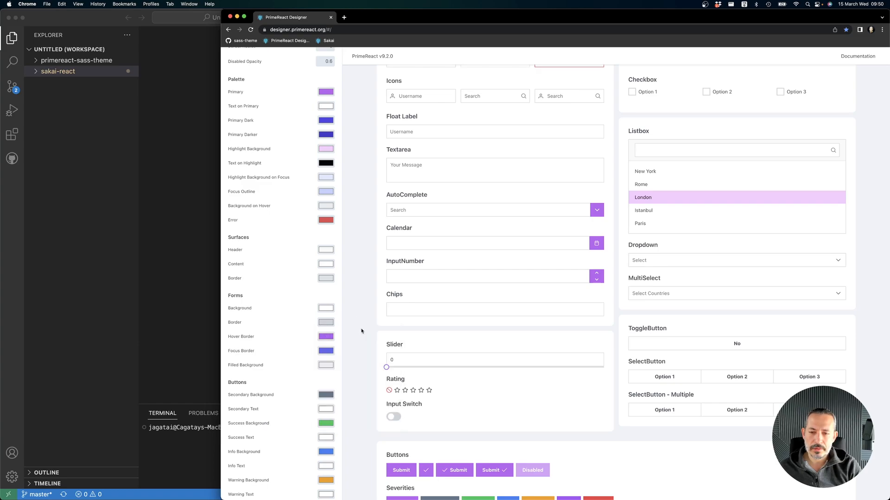
click(325, 365)
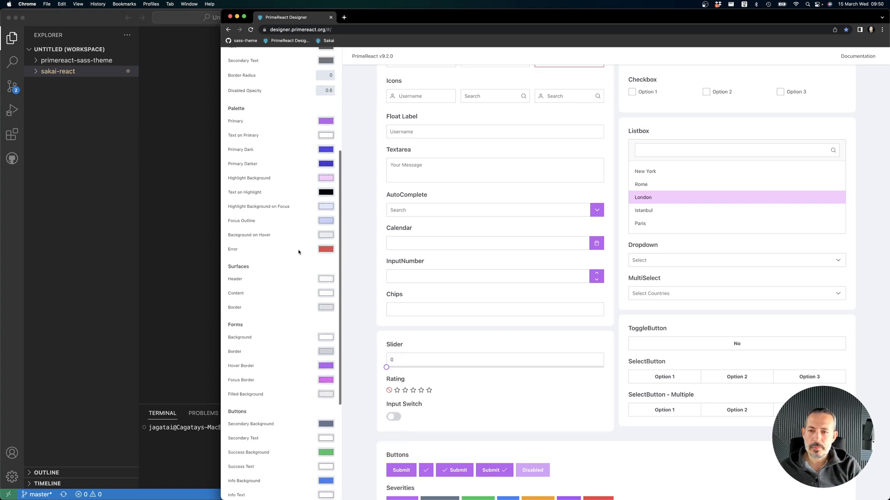
mouse_move(305, 215)
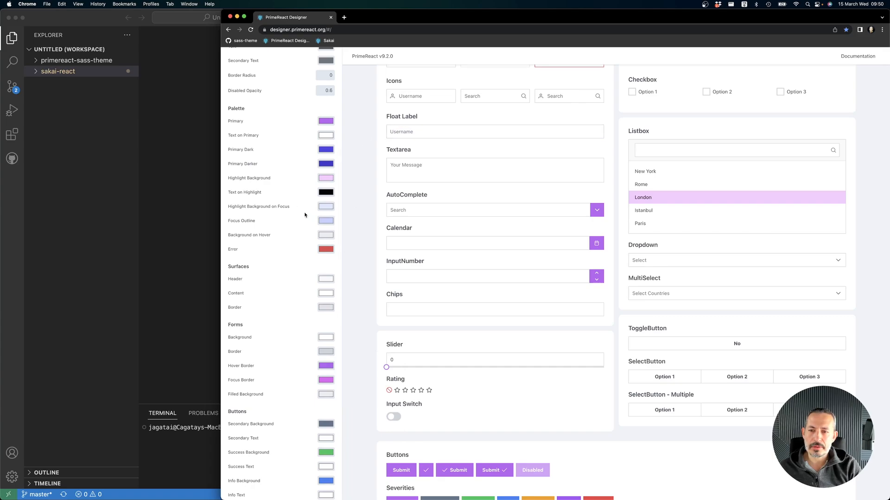
Step: Set the form Focus Outline to light purple and check it on the Textarea preview
click(325, 220)
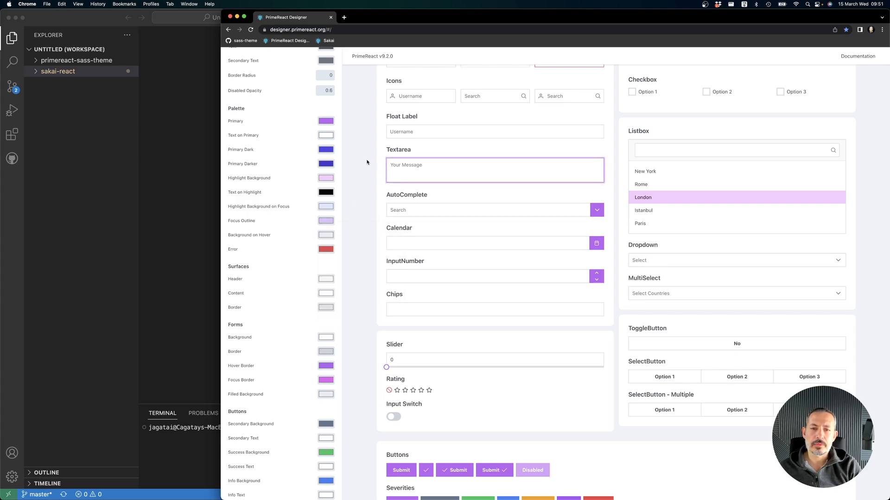
click(367, 162)
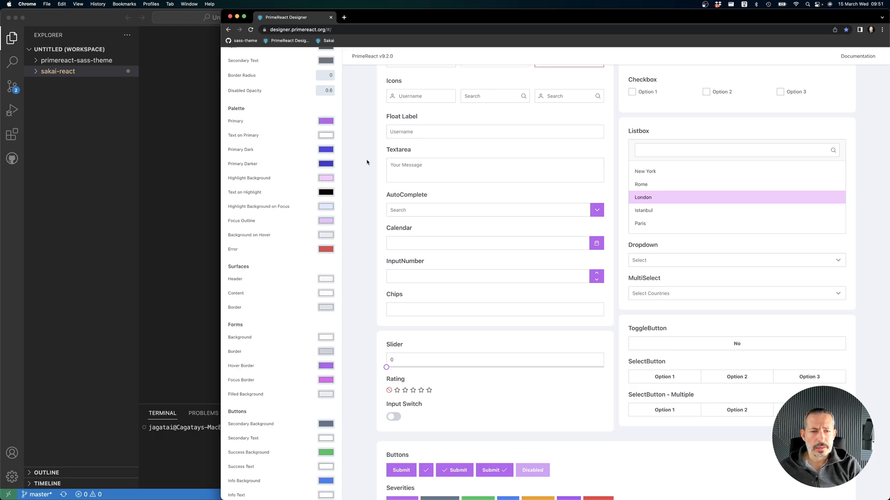
Step: Select the exported theme.css in Downloads and close the Finder window
scroll(up, 3)
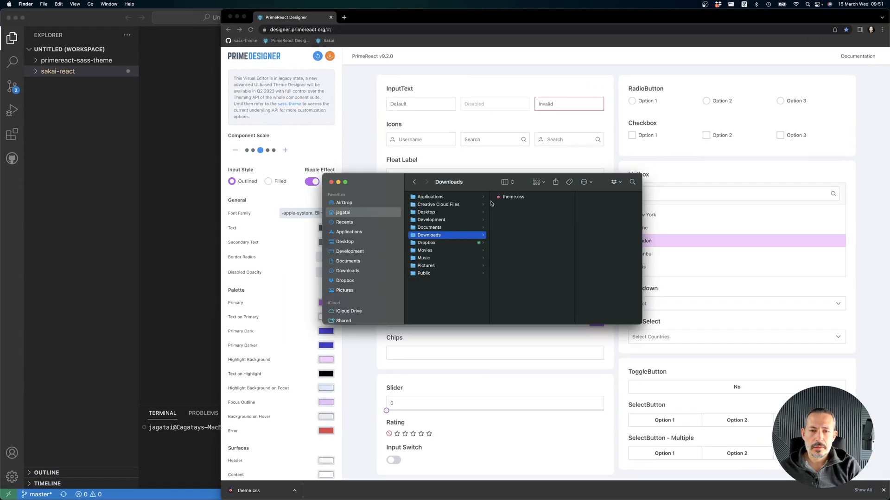
click(513, 196)
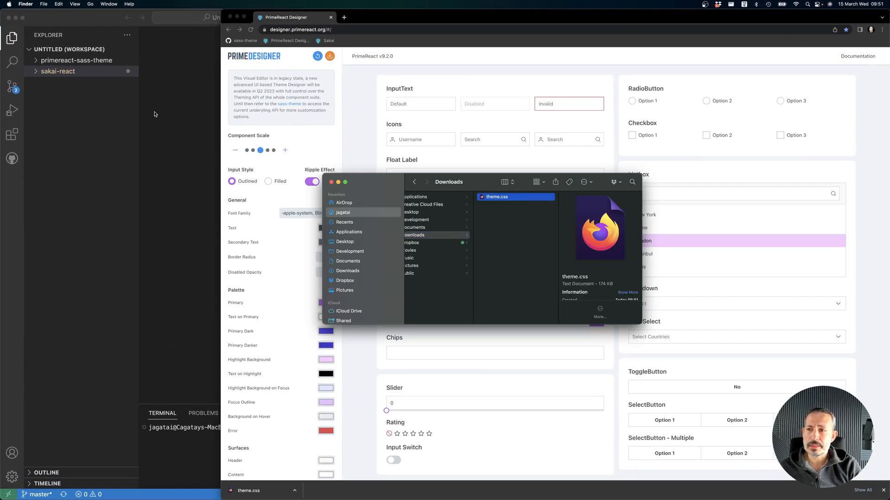
mouse_move(337, 183)
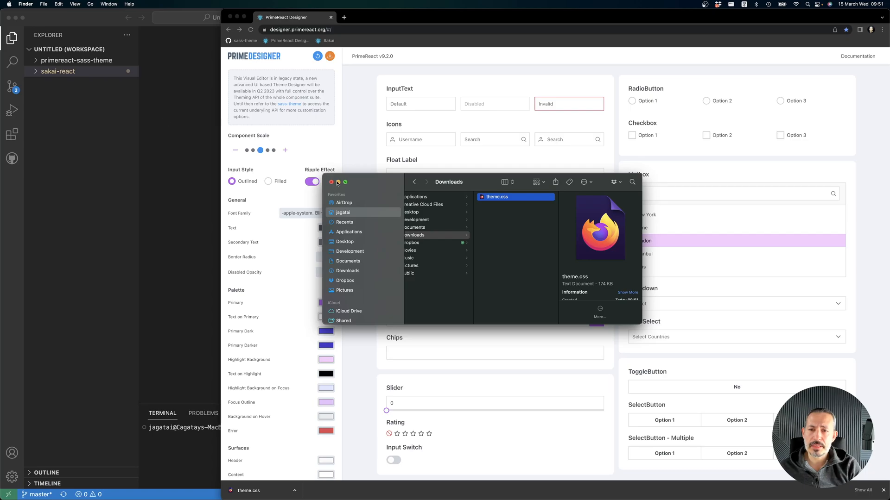
click(332, 183)
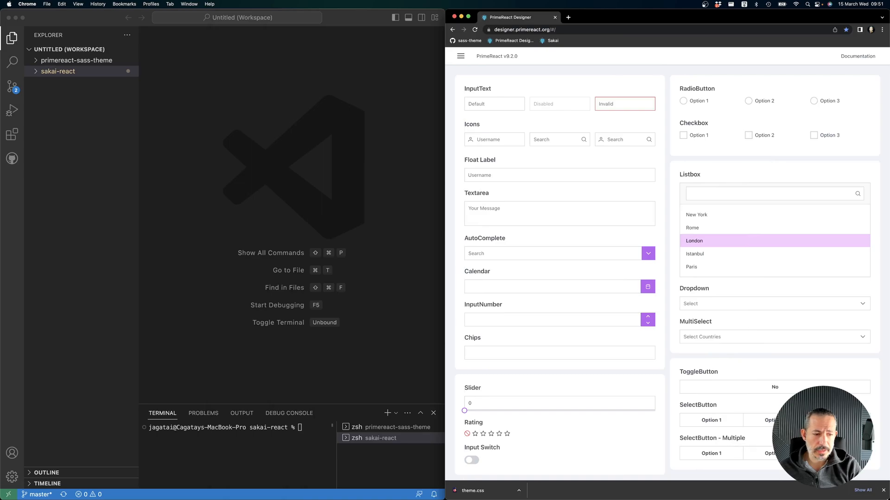
Step: Create a primereact-theme folder inside the sakai-react project
click(268, 202)
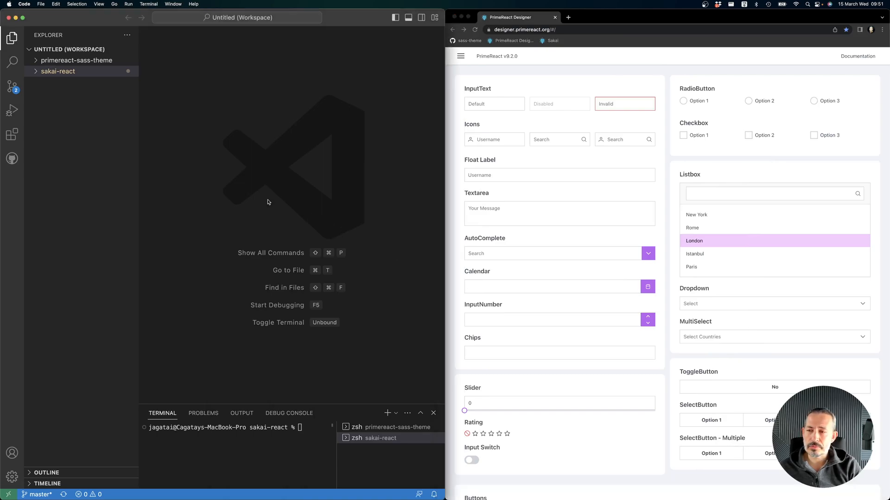
click(57, 71)
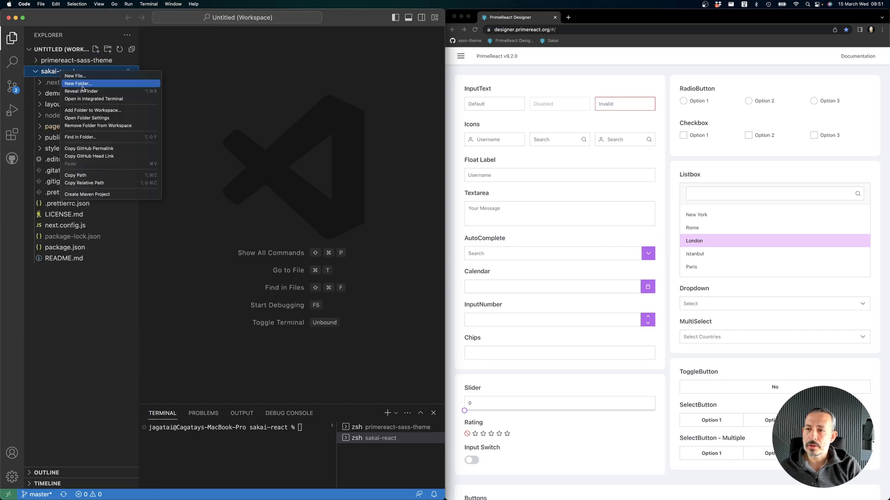
click(77, 84)
text(primereact-theme)
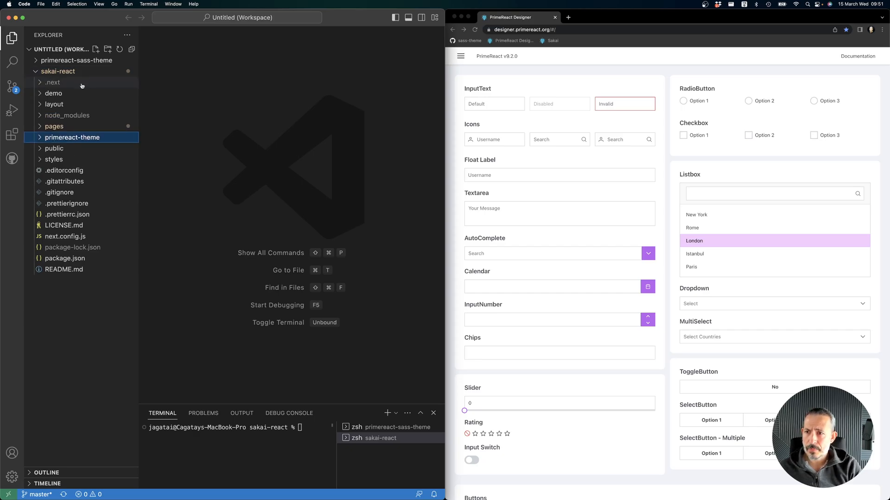
Step: Expand the pages folder of sakai-react to list its files
right_click(72, 138)
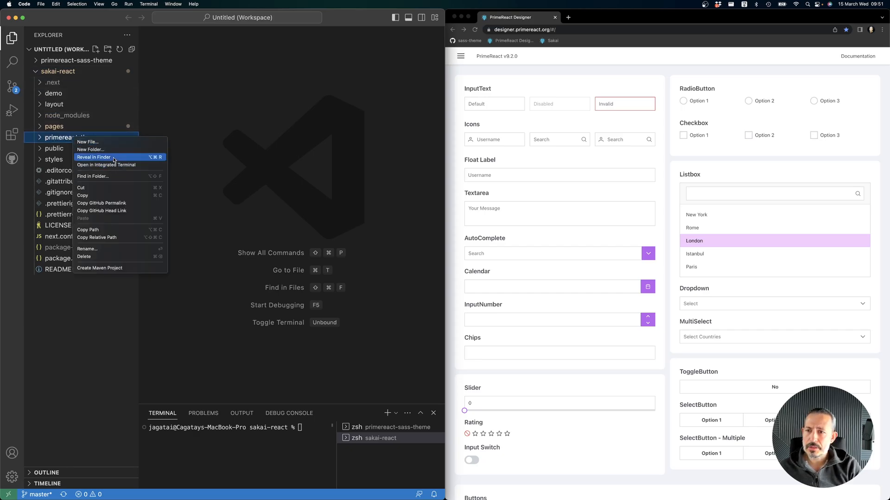
click(92, 158)
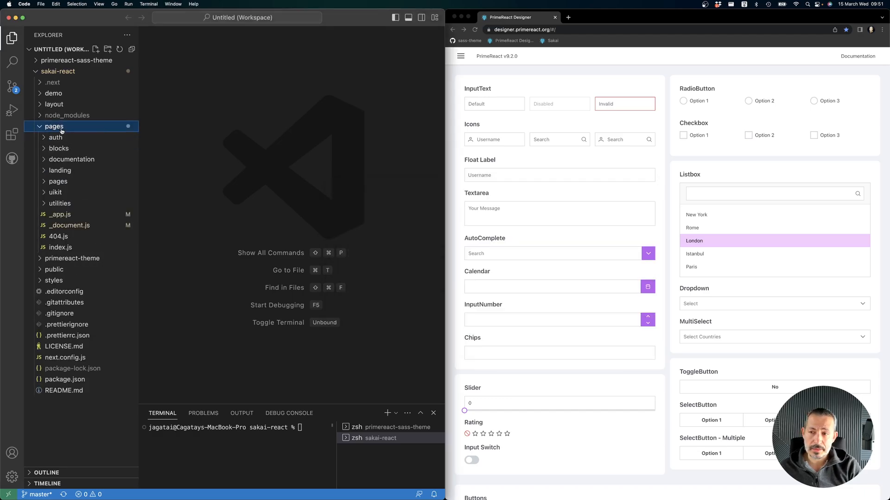
Step: Add import '../primereact-theme/theme.css' to _app.js and start npm run dev
click(60, 214)
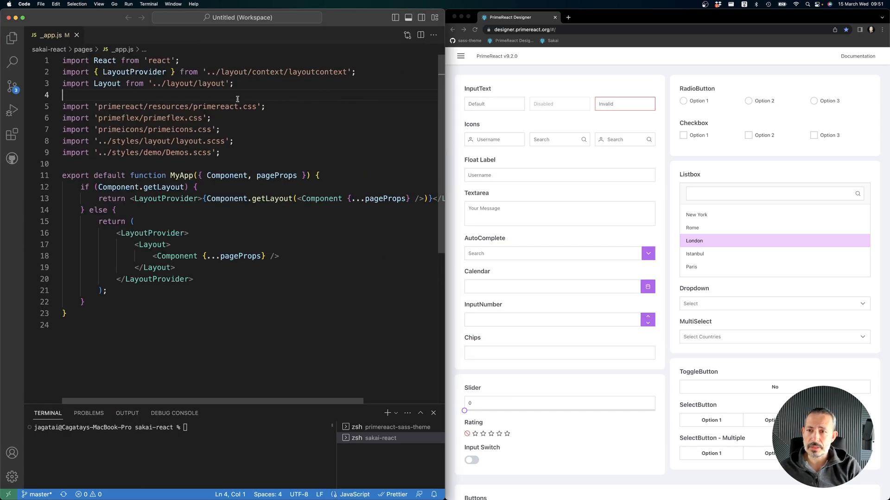
text(impor)
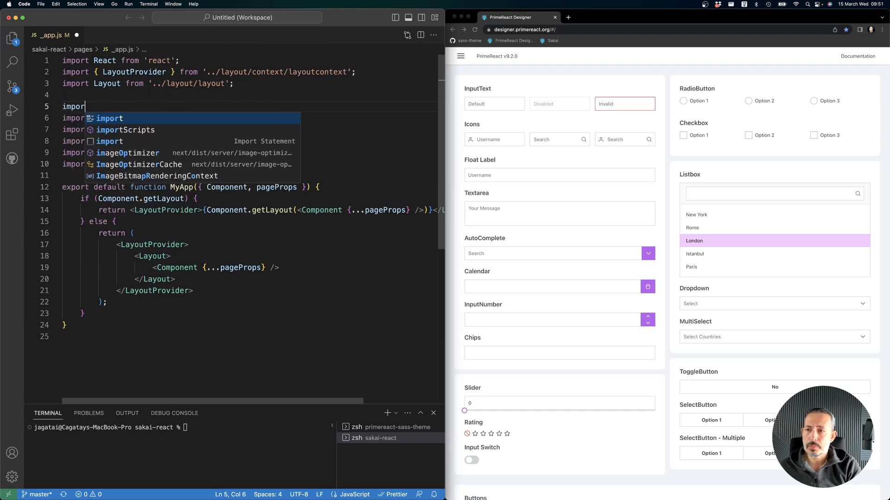
text('../primereact-theme/theme.css';)
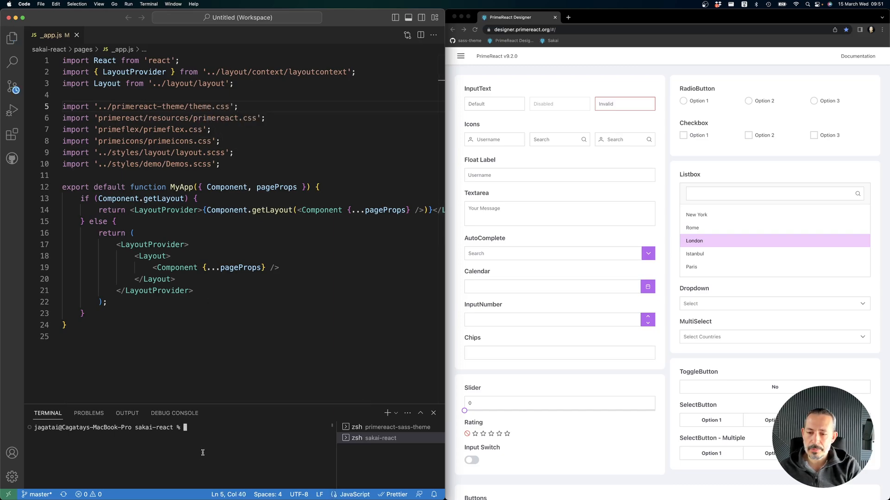
text(npm run dev)
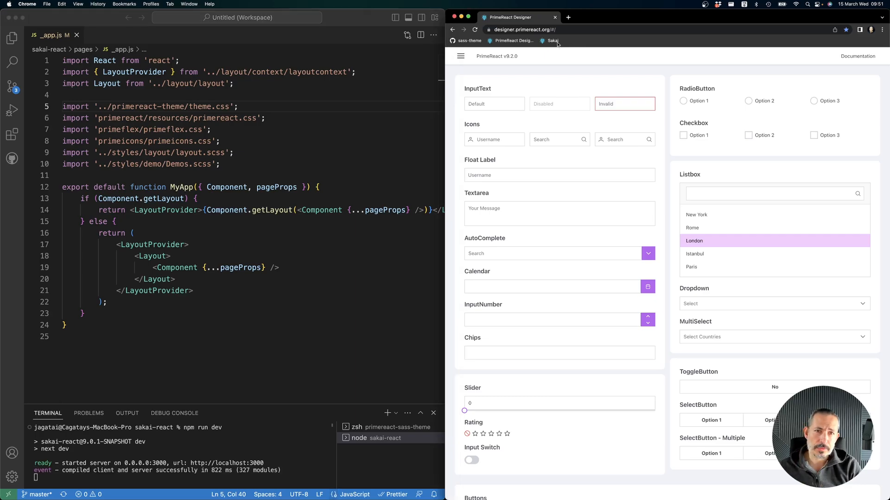
Step: Load Sakai at localhost:3000 and view its purple-themed Button and Input demo pages
click(460, 55)
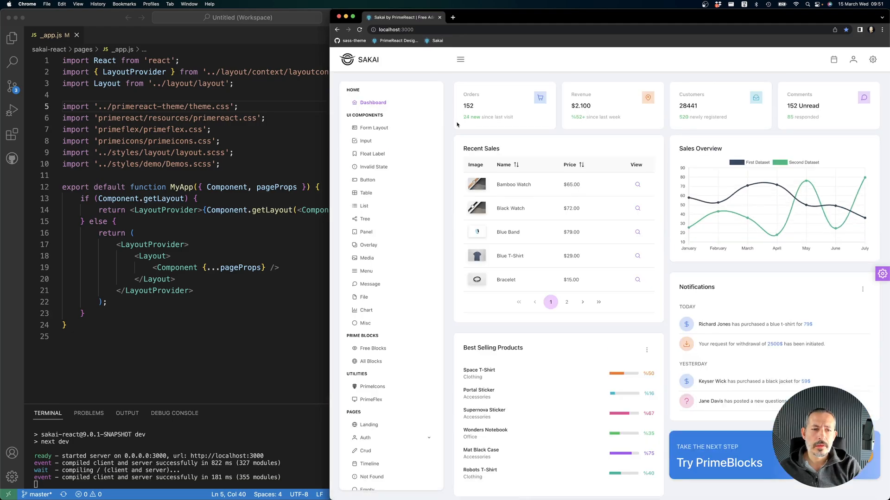
mouse_move(365, 141)
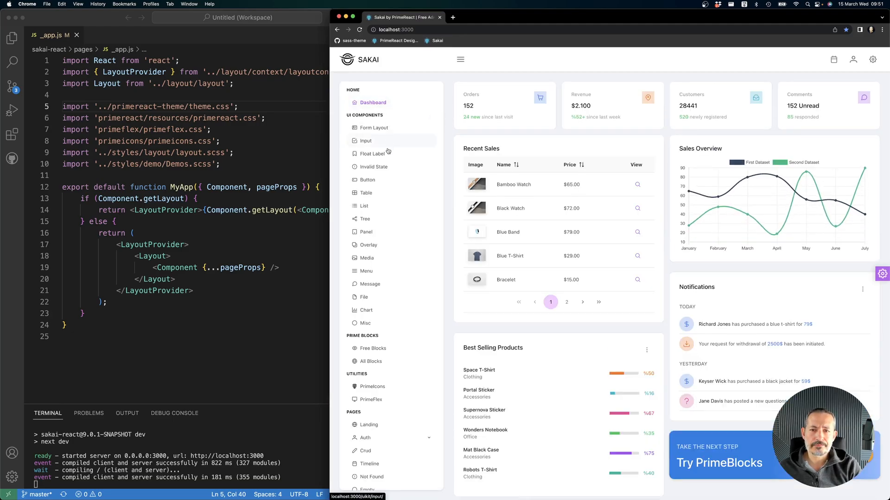
click(367, 180)
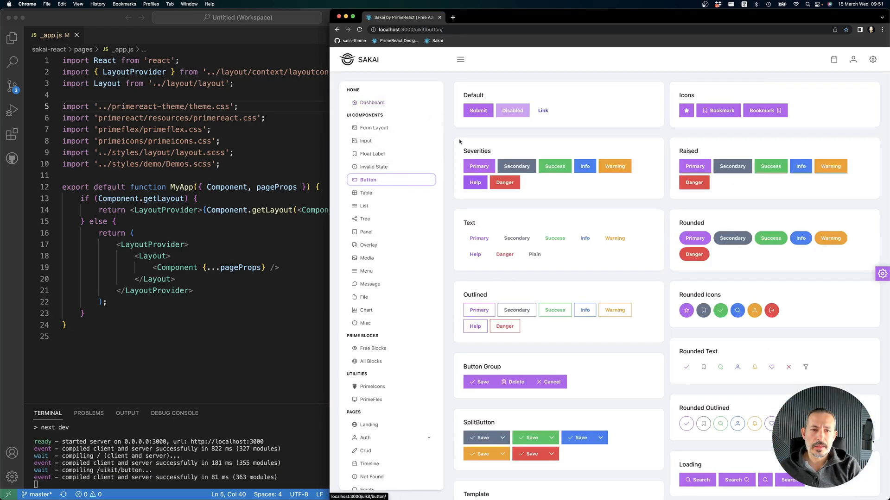
click(366, 140)
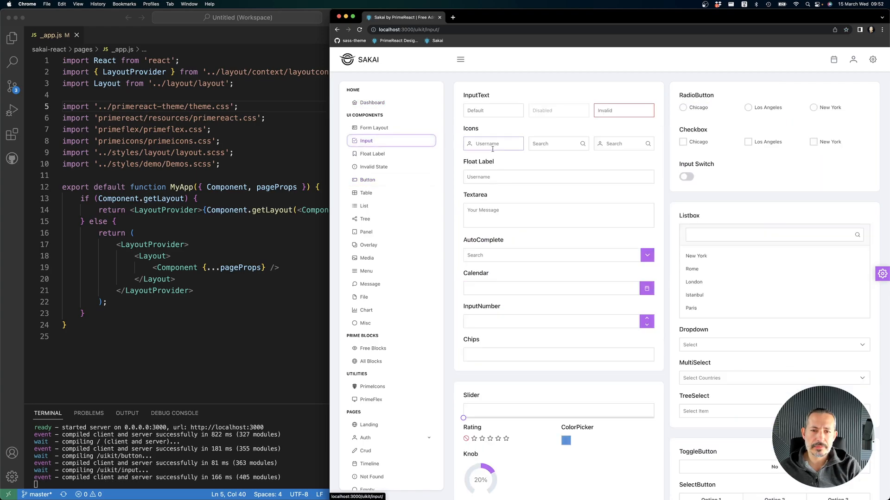
click(558, 215)
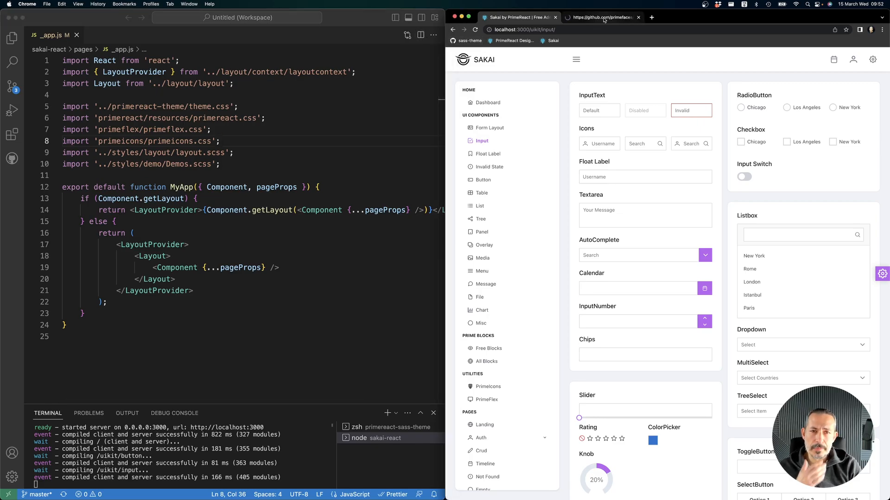
Step: Switch to the primefaces/primereact-sass-theme GitHub repository tab
click(600, 17)
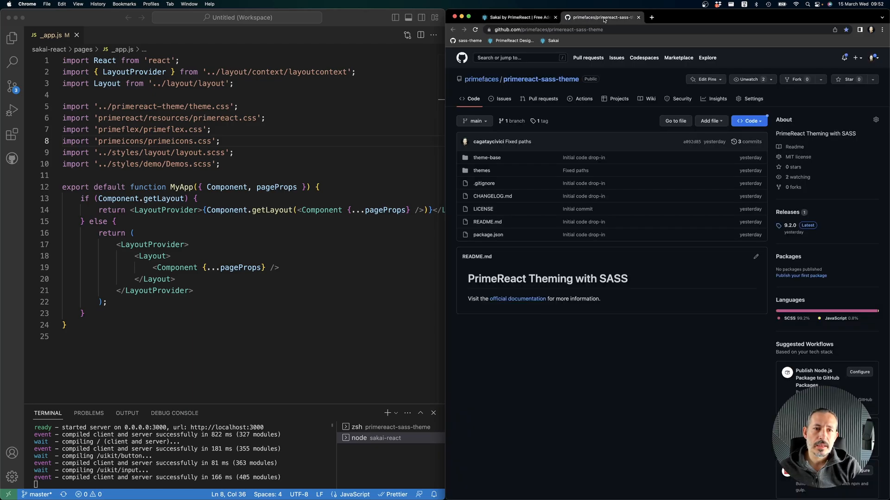
mouse_move(640, 86)
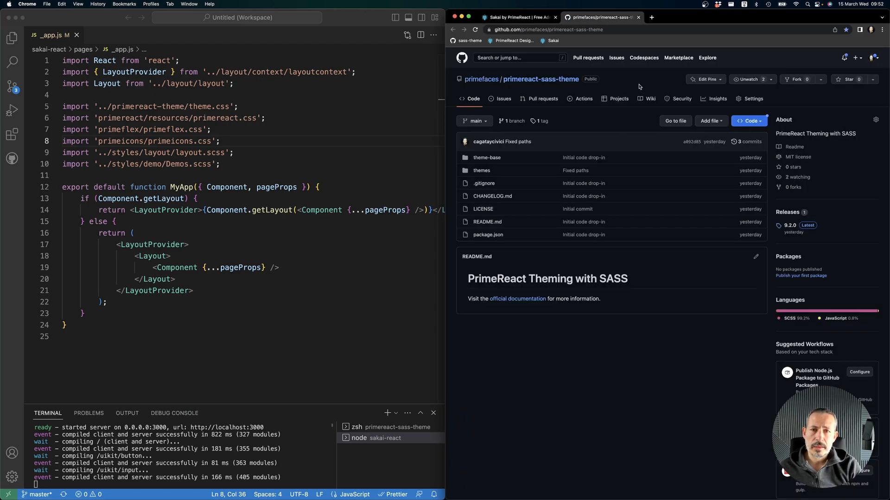
click(12, 38)
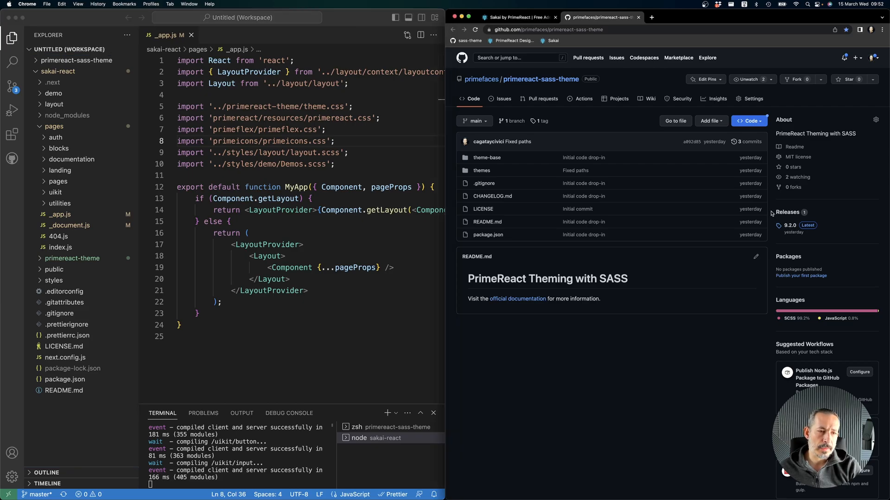
mouse_move(598, 125)
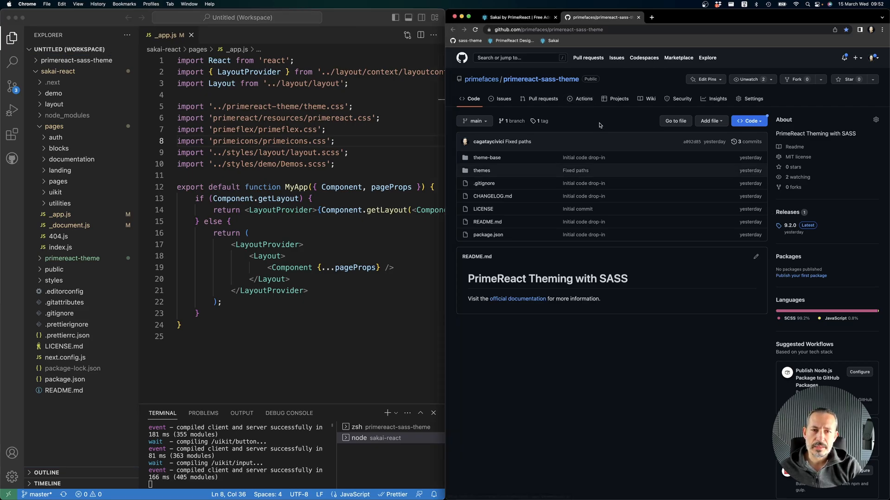
Step: Collapse sakai-react and expand primereact-sass-theme's themes folder
click(58, 71)
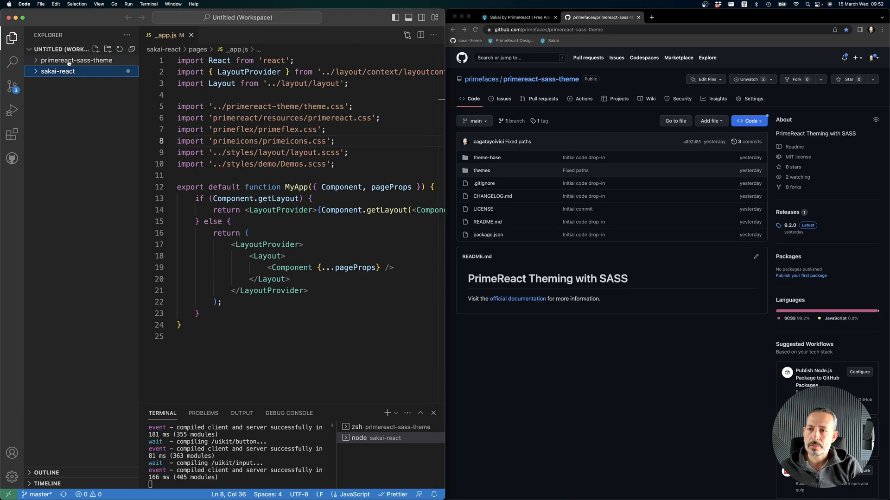
click(78, 60)
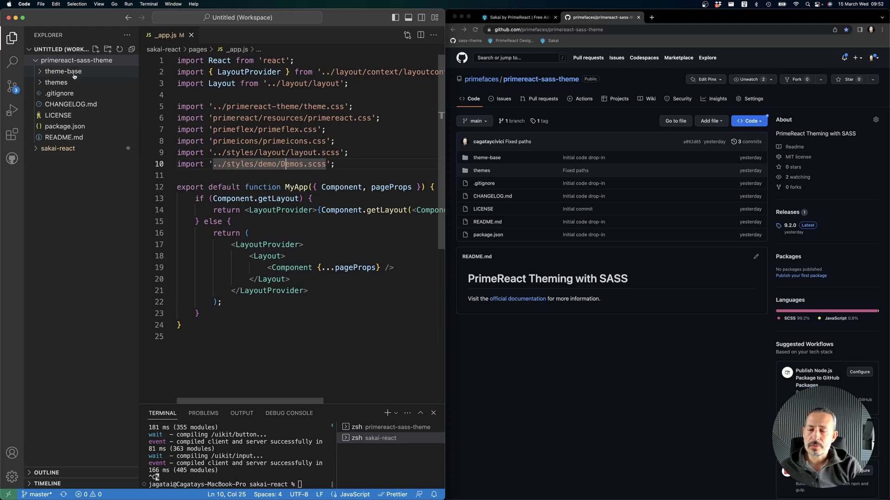
mouse_move(55, 82)
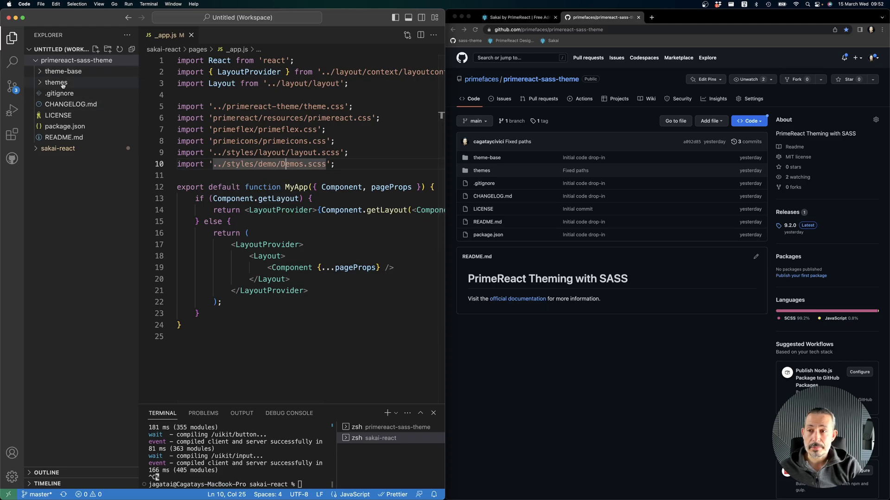
click(56, 82)
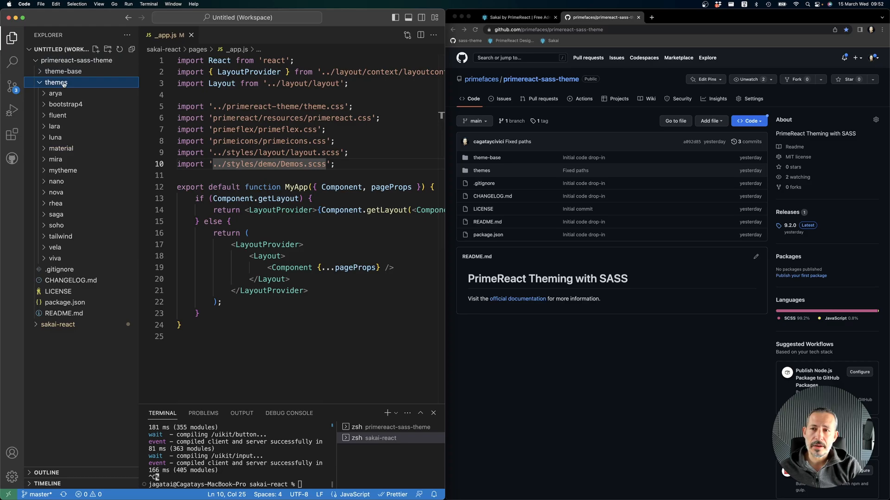
mouse_move(56, 83)
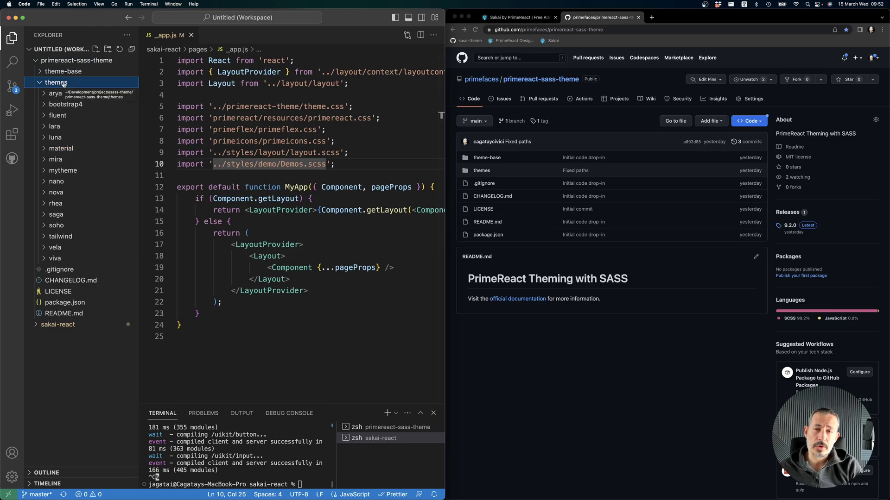
Step: Peek inside the material theme, then expand mytheme to show its SCSS files
click(61, 148)
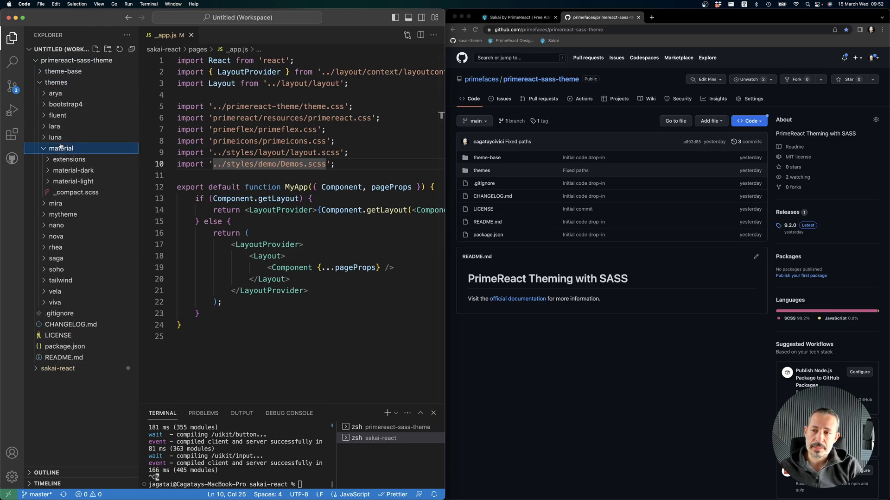
click(62, 72)
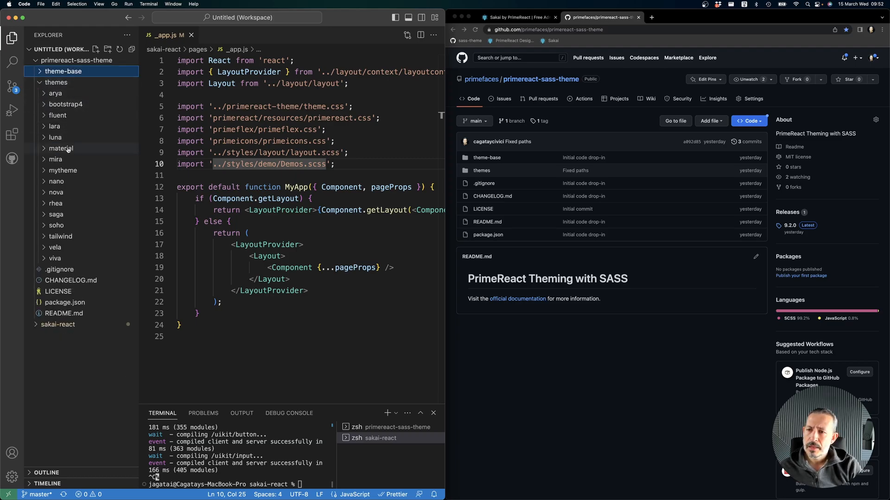
click(62, 170)
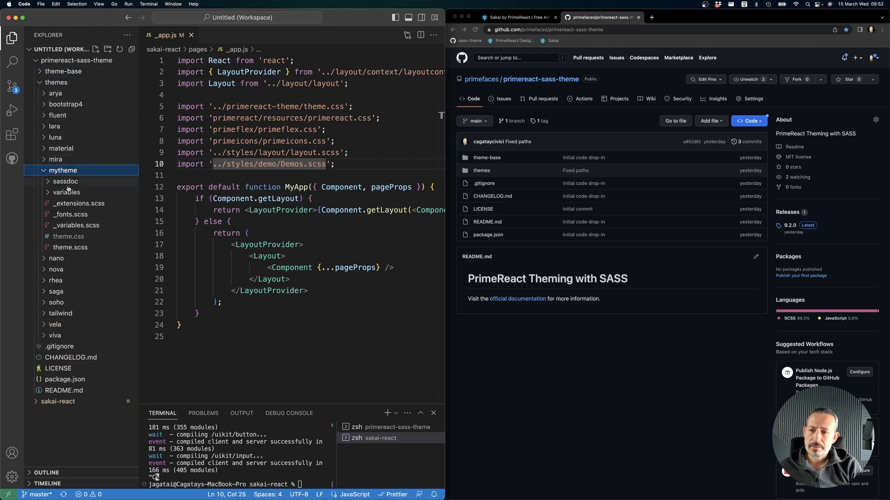
Step: Open mytheme's _variables.scss, hide the file tree and switch to the primereact-sass-theme shell
click(76, 225)
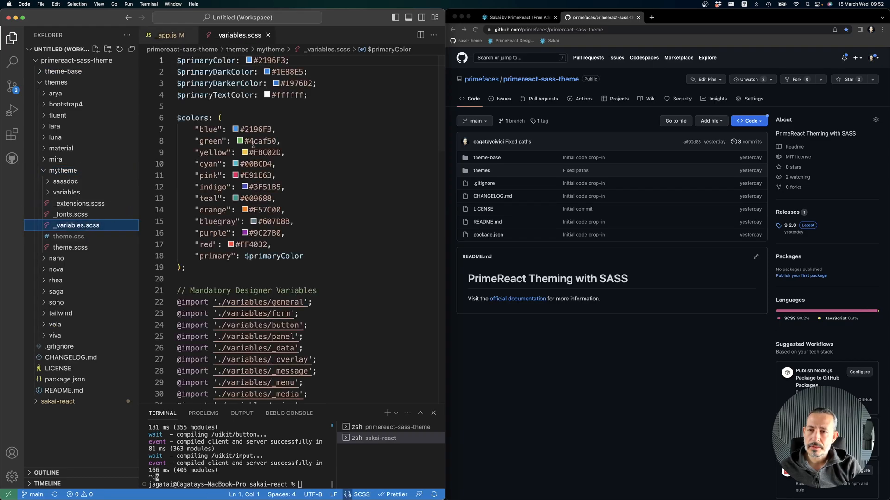
click(248, 60)
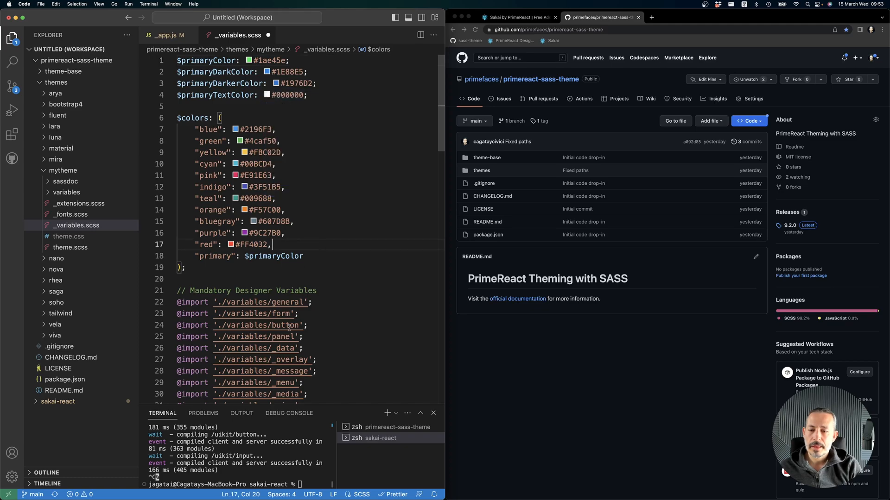
click(12, 37)
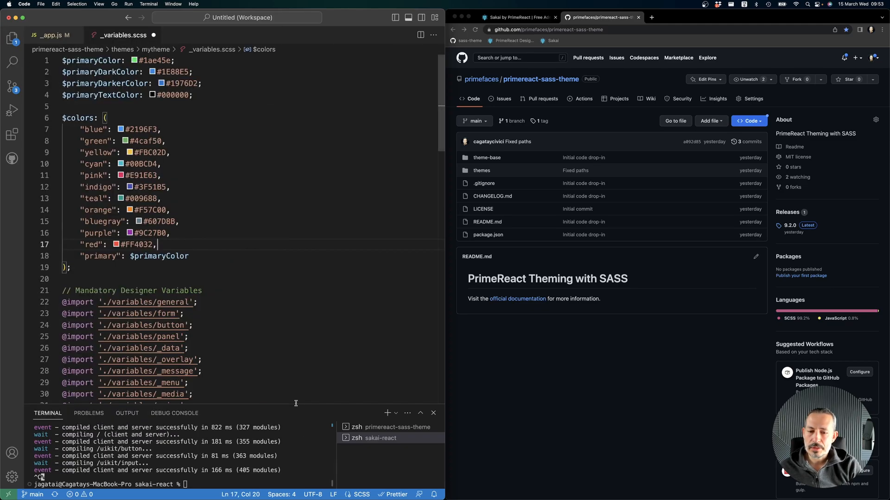
click(397, 427)
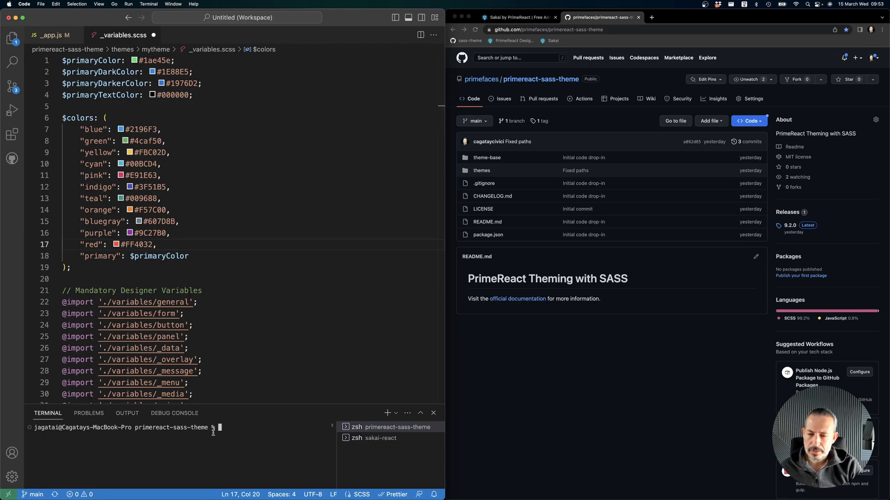
Step: From themes/mytheme, run sass --update theme.scss:theme.css and bring the Explorer tree back
text(cd theme)
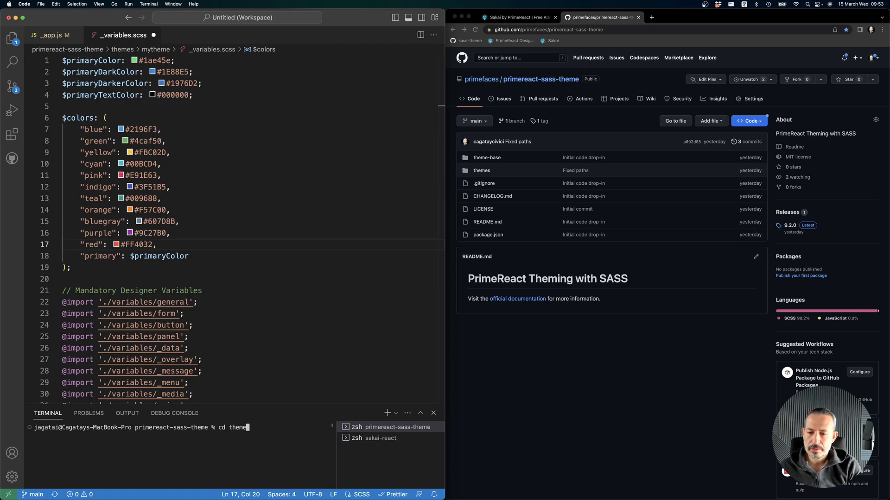
text(s/mytheme/)
text(sass --upda)
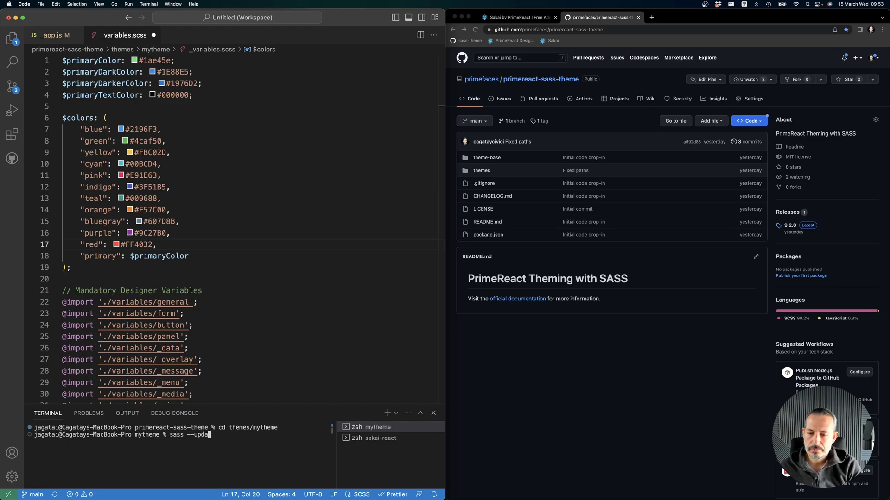
text(te theme)
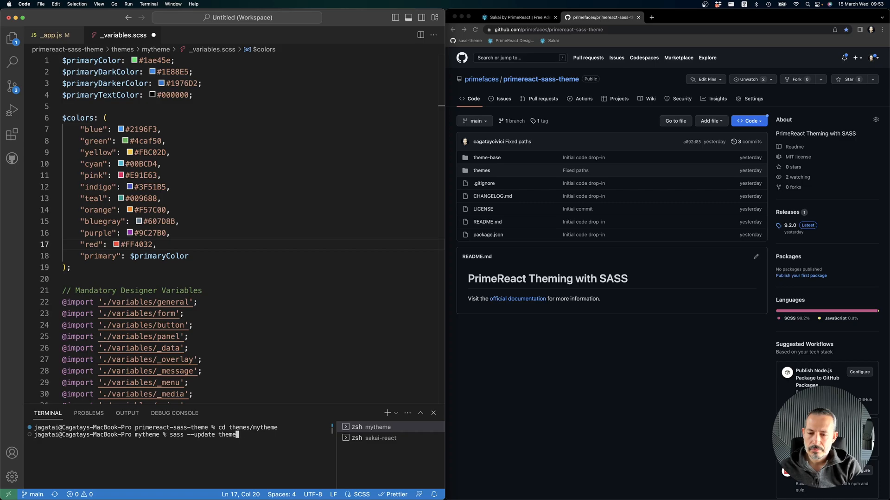
text(.scss:)
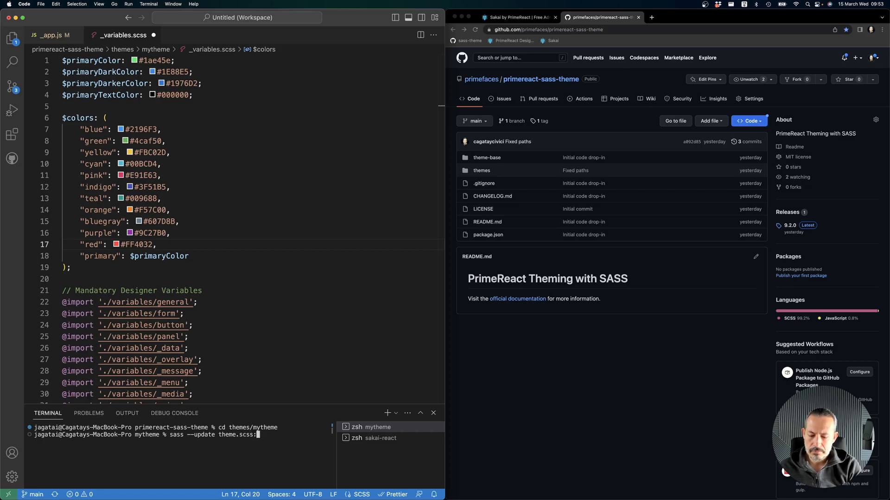
text(theme.css)
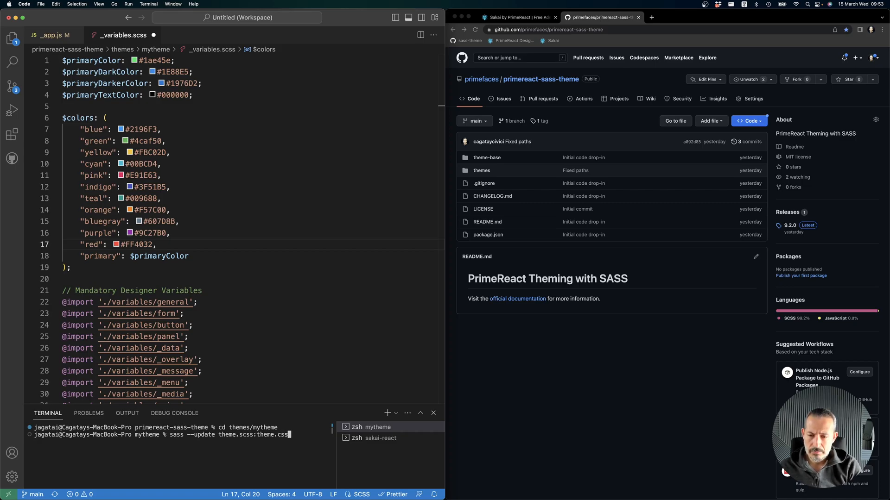
click(12, 38)
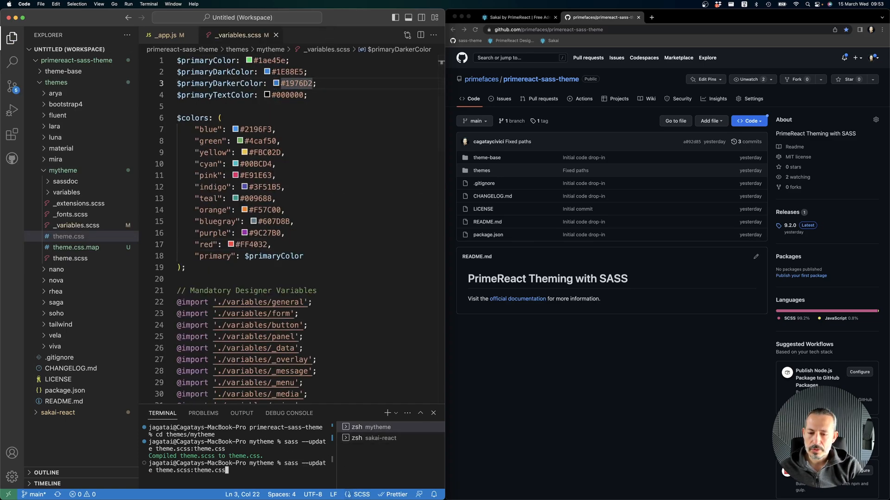
Step: Review the compiled theme.css and collapse the primereact-sass-theme project folder
click(68, 237)
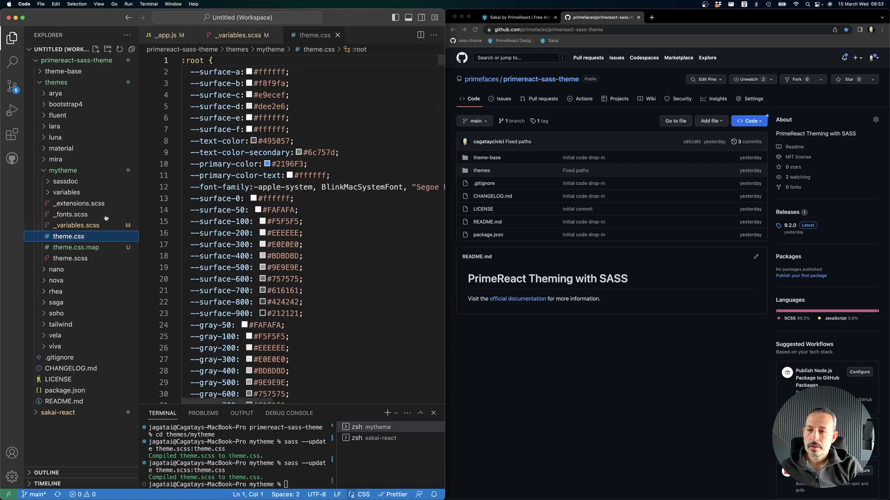
click(165, 35)
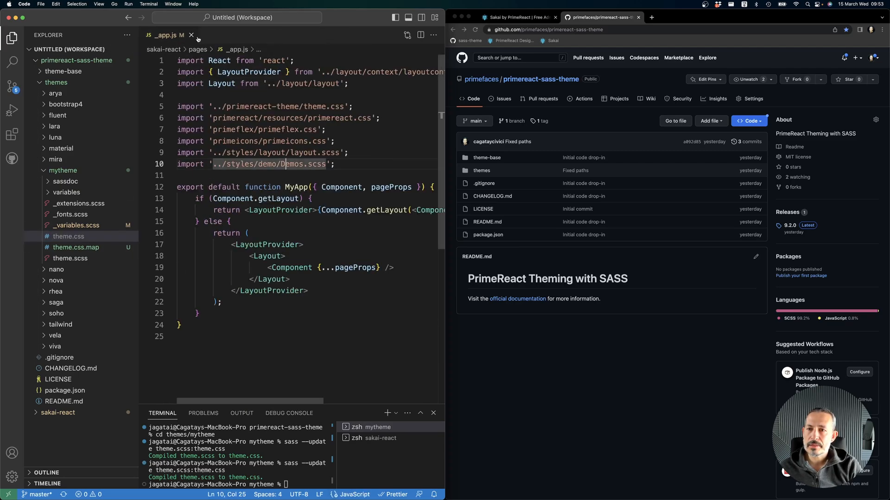
click(76, 60)
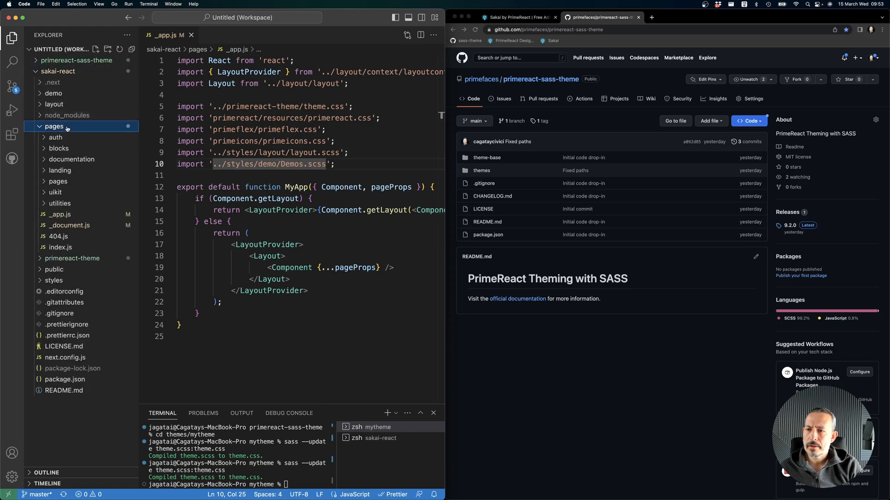
Step: Paste theme.css into sakai-react's primereact-theme folder and check the copied file
right_click(62, 148)
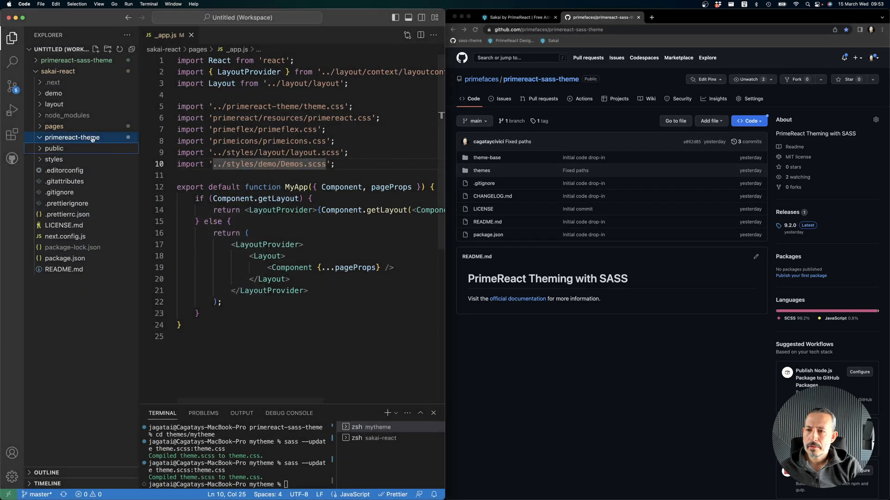
click(73, 138)
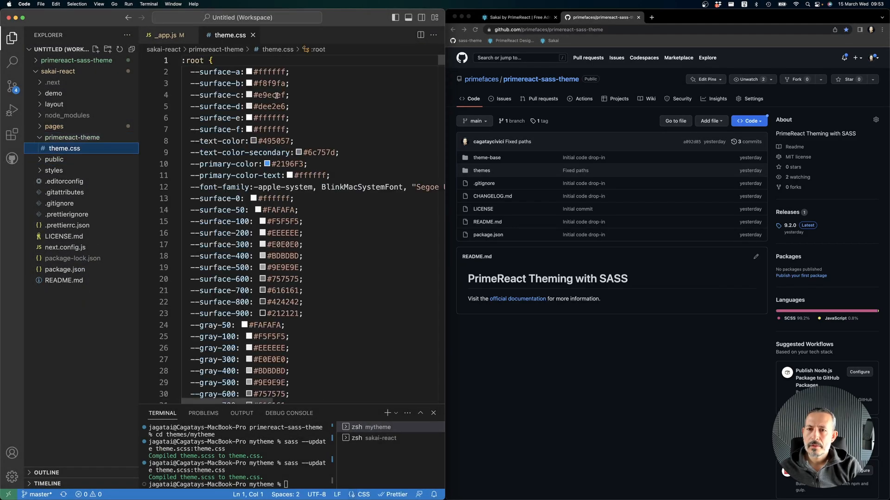
click(165, 34)
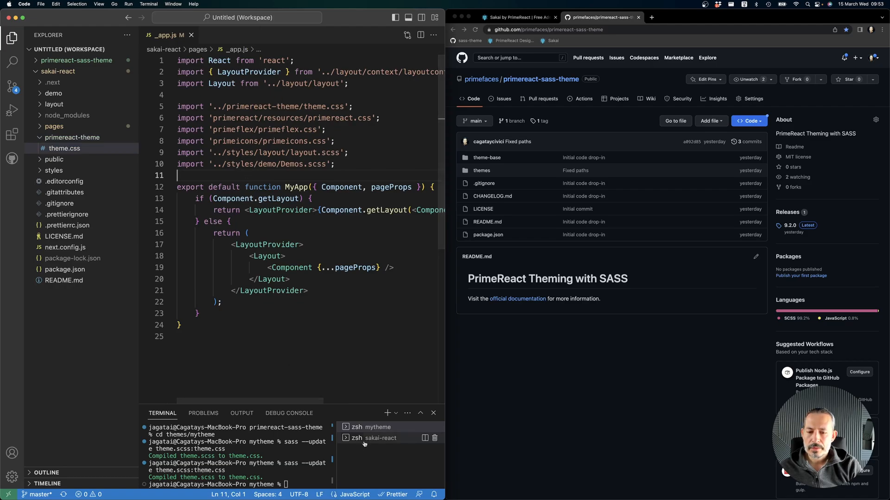
Step: Check the sakai-react terminal, then view the Dashboard and UI Components > Input pages in Chrome
click(379, 439)
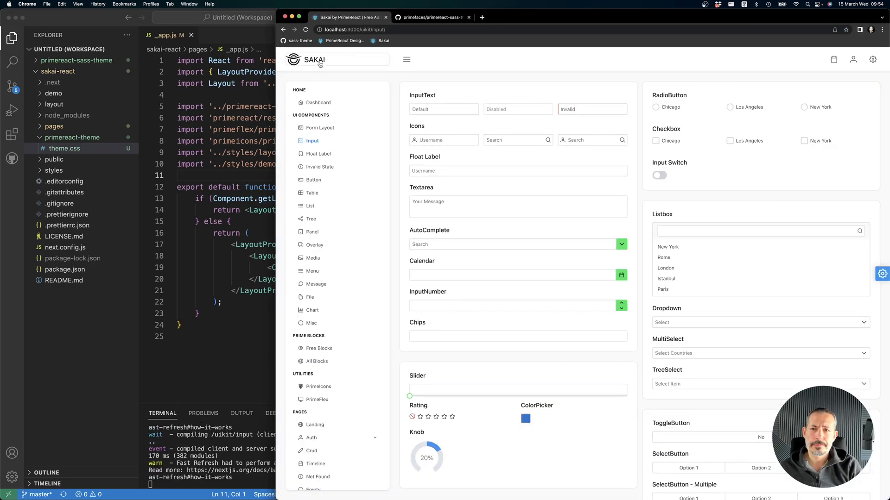
click(319, 102)
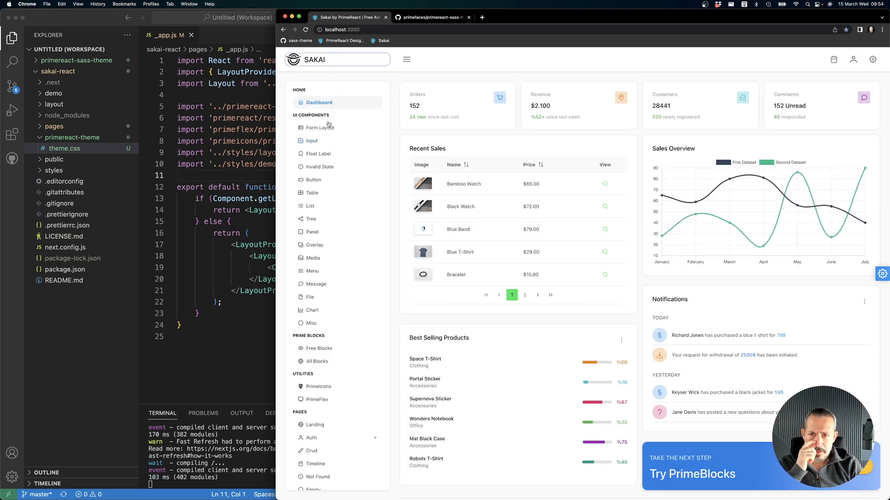
click(311, 140)
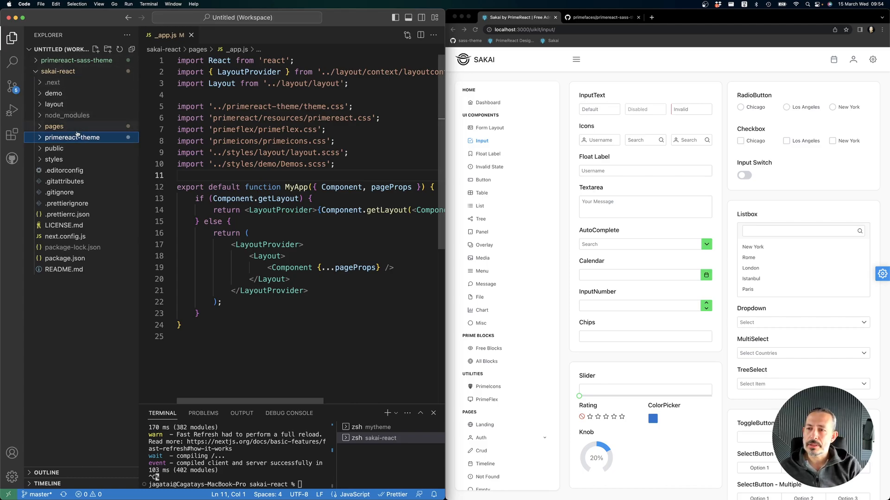
Step: Delete the copied theme.css and place theme-base plus a new folder inside primereact-theme
click(72, 137)
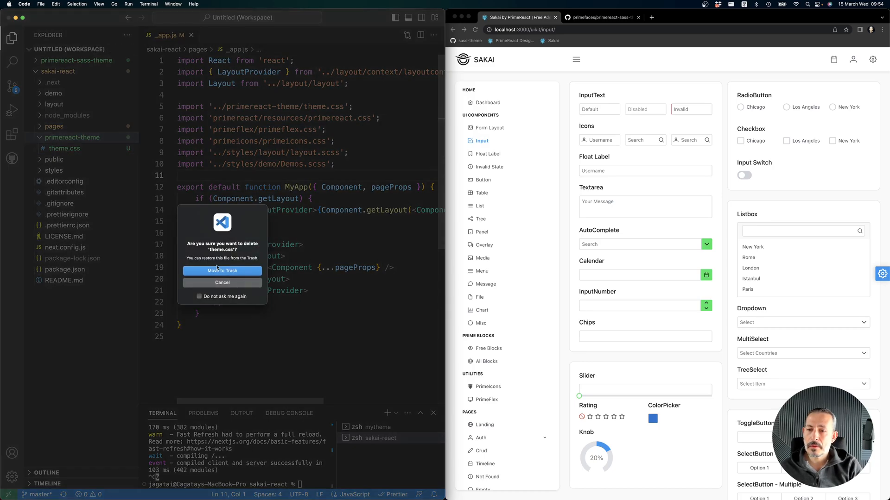
click(221, 271)
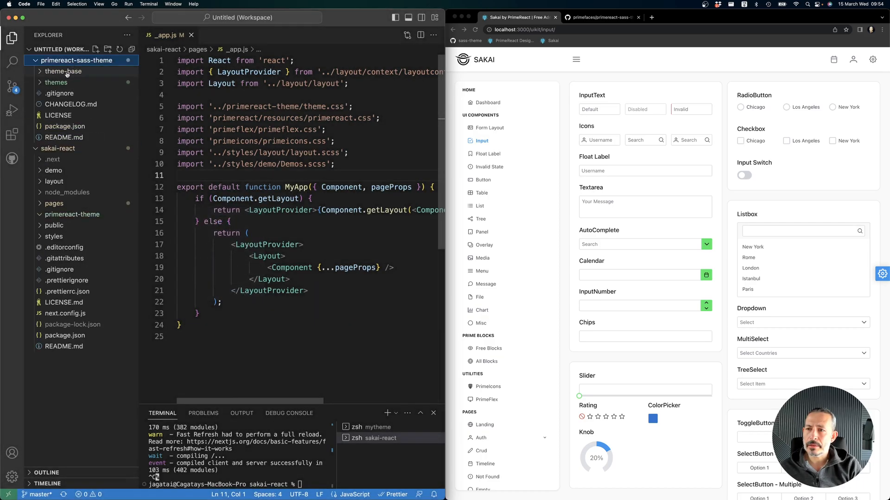
click(64, 71)
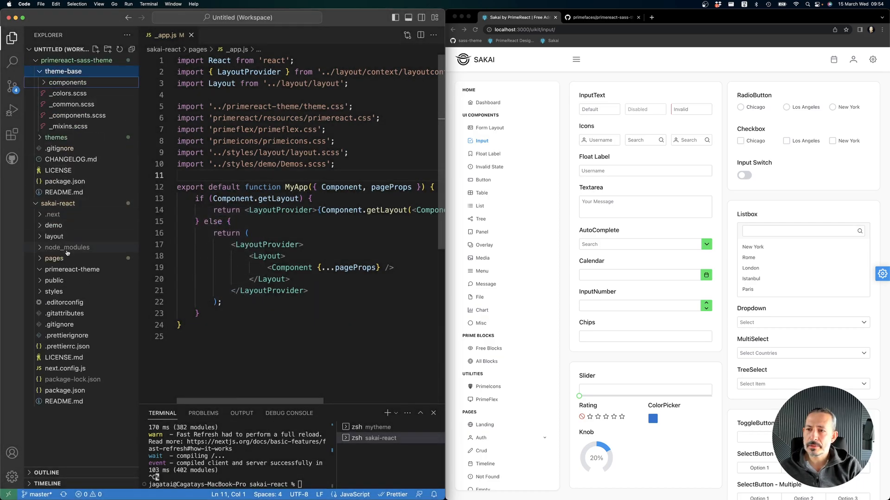
click(54, 259)
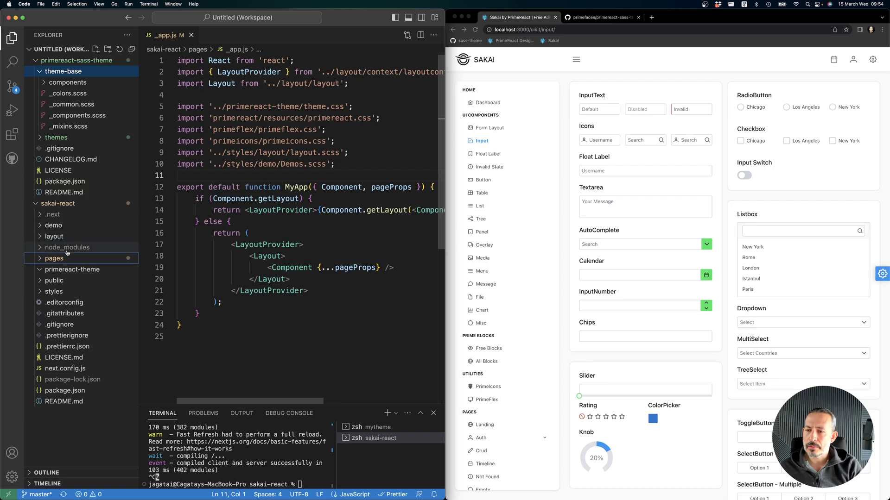
click(72, 269)
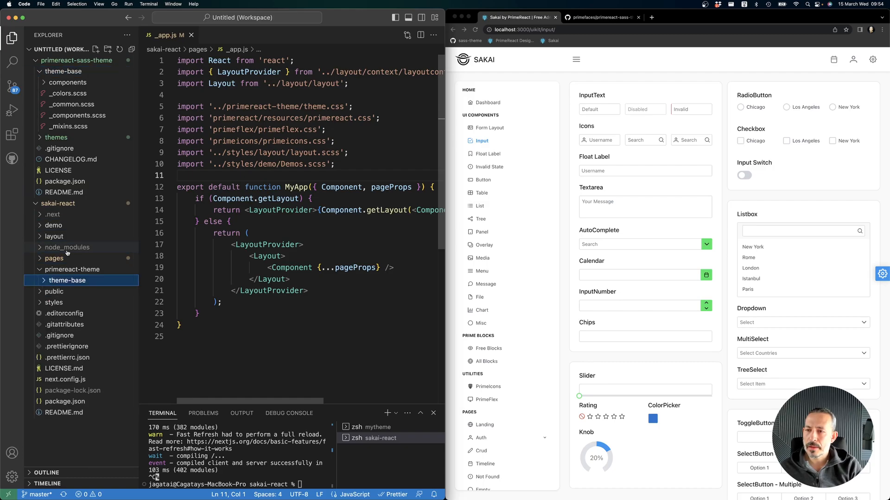
right_click(67, 280)
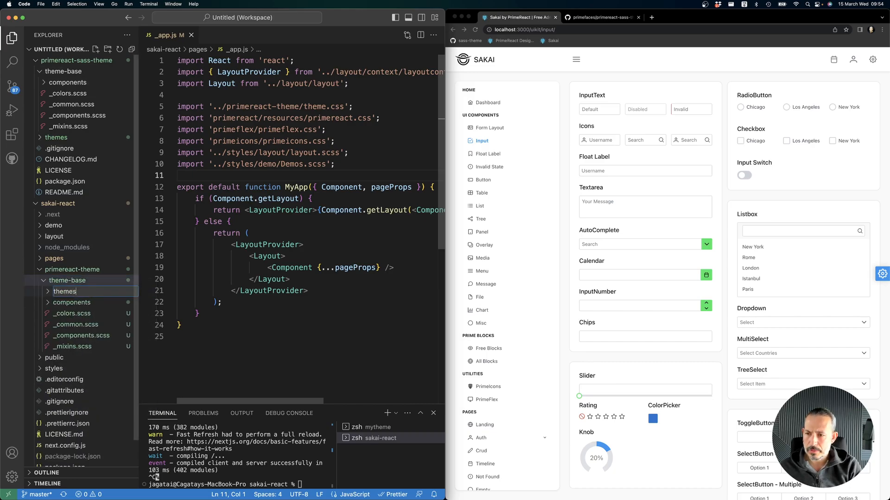
right_click(67, 280)
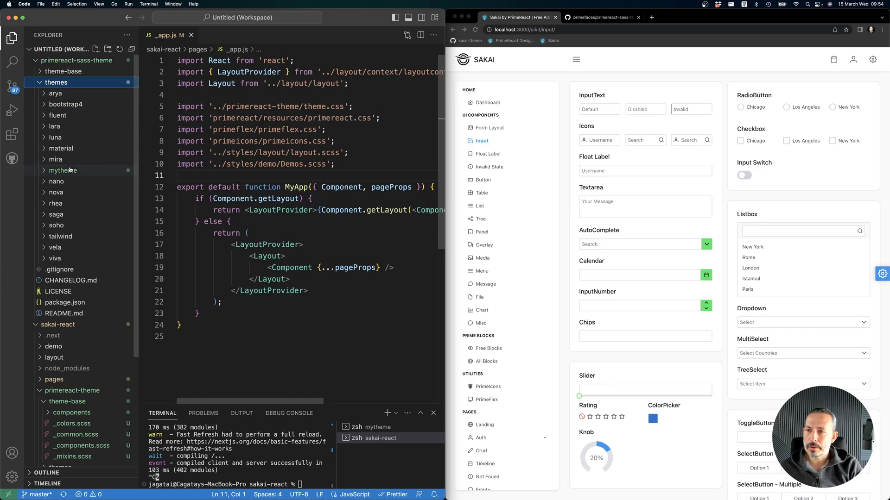
Step: Delete the duplicate mytheme folder, leaving themes/mytheme, and collapse the themes folder
click(56, 82)
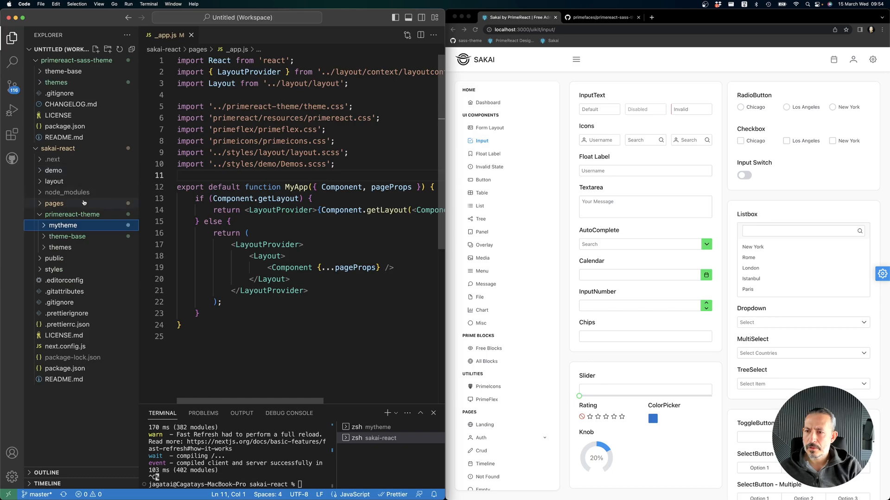
click(60, 247)
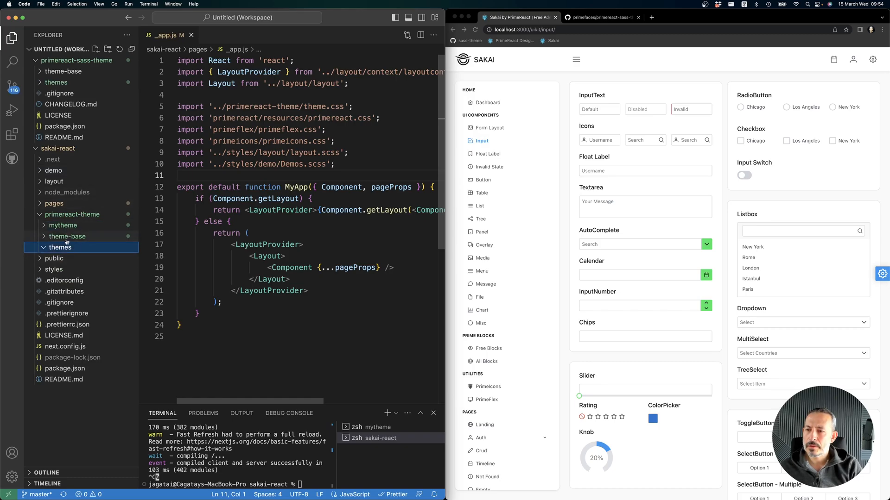
click(63, 224)
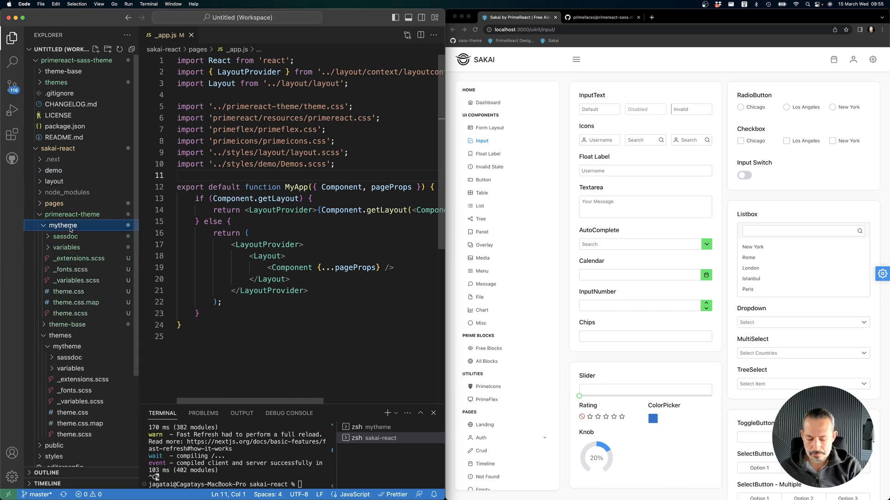
click(64, 225)
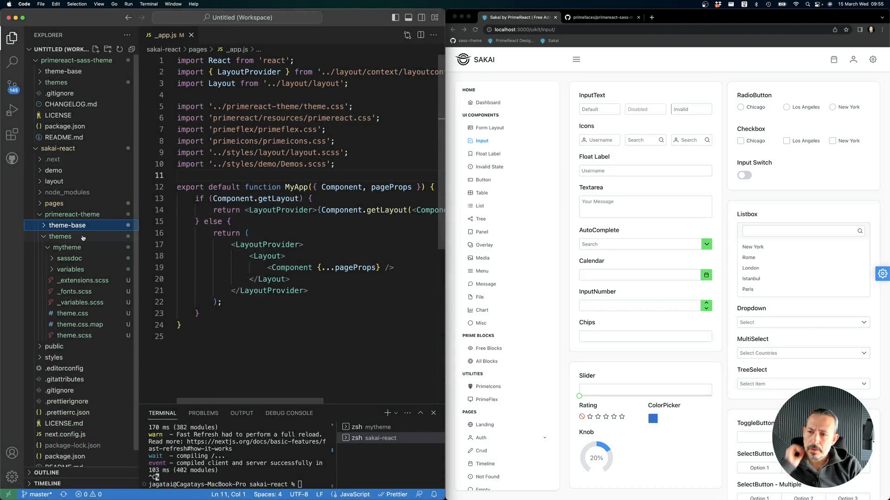
click(60, 237)
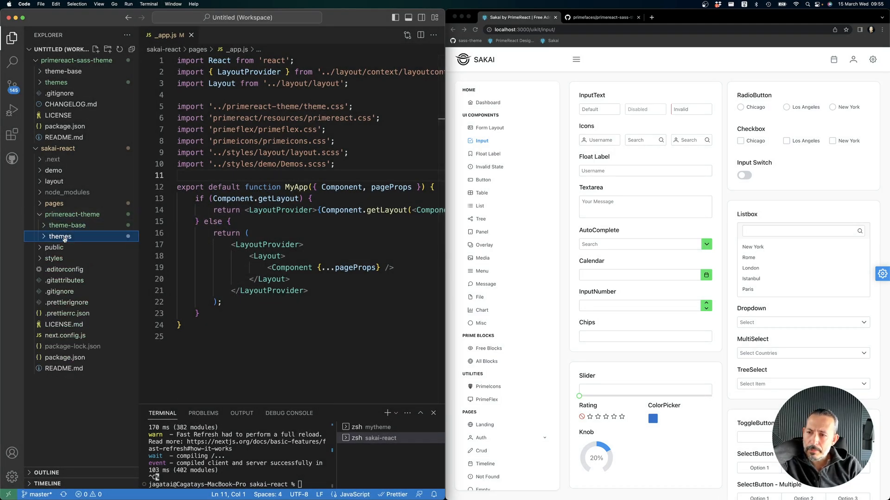
click(75, 60)
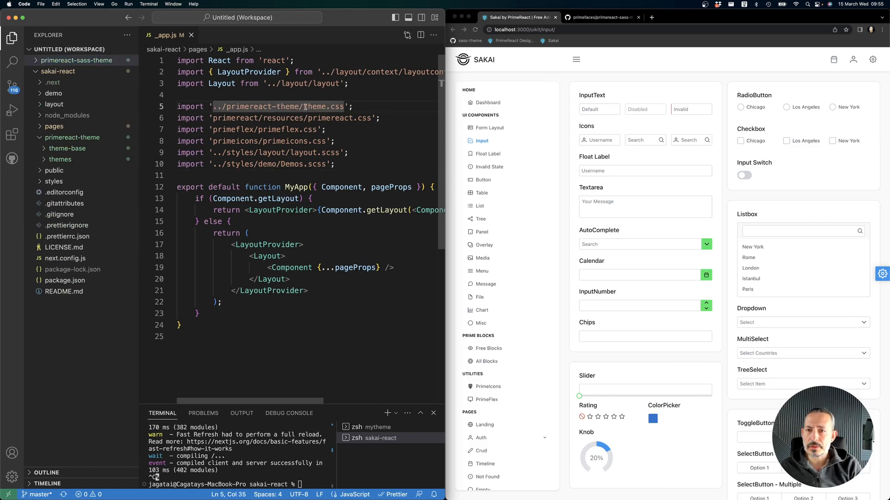
Step: Change the _app.js import to '../primereact-theme/themes/mytheme/theme.scss'
text(themes/mytheme)
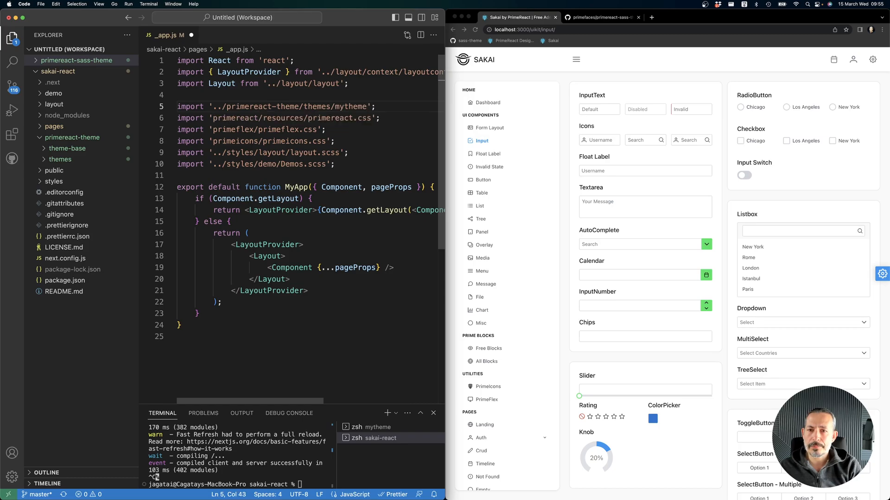
text(/theme.scss)
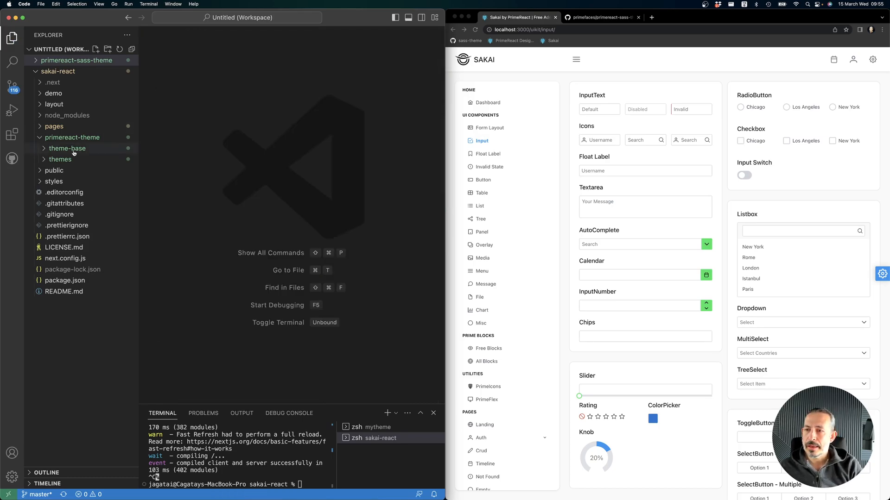
Step: Locate themes/mytheme/_variables.scss in the Explorer and bring it up for editing
click(60, 159)
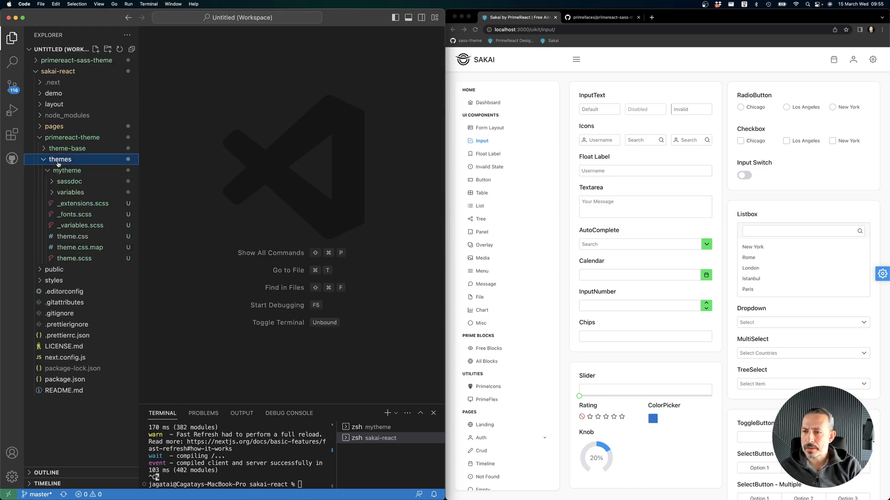
click(69, 193)
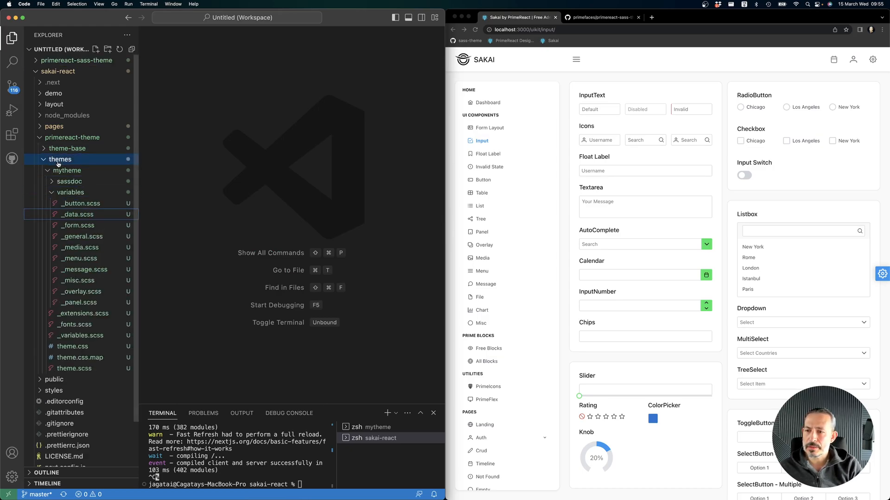
click(71, 191)
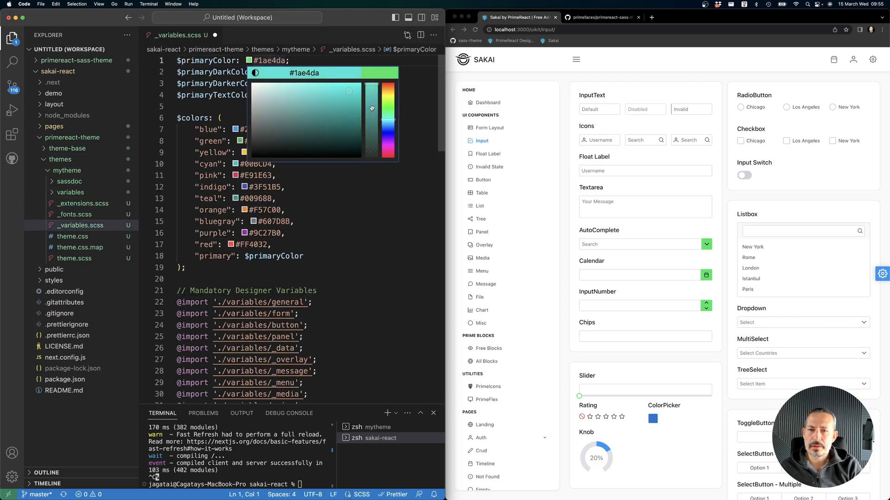
click(327, 229)
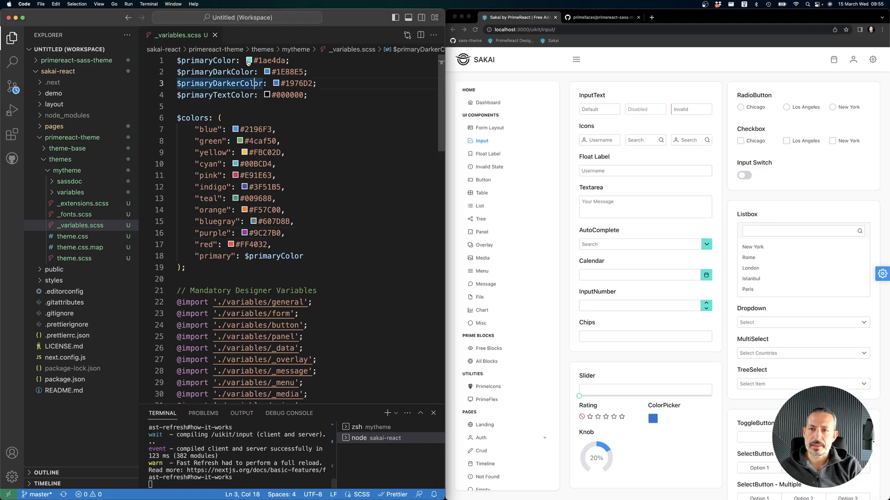
Step: Set $primaryColor to purple #5a1ae4 and $primaryTextColor to #ffffff
click(248, 60)
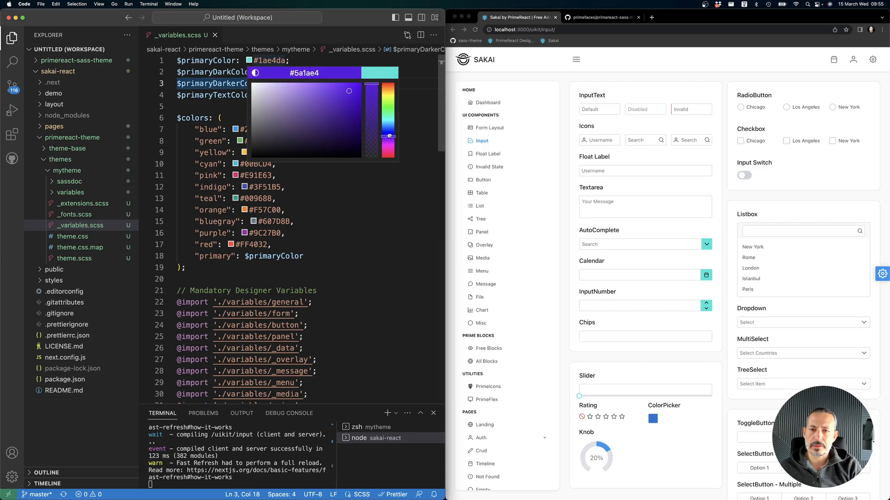
click(340, 218)
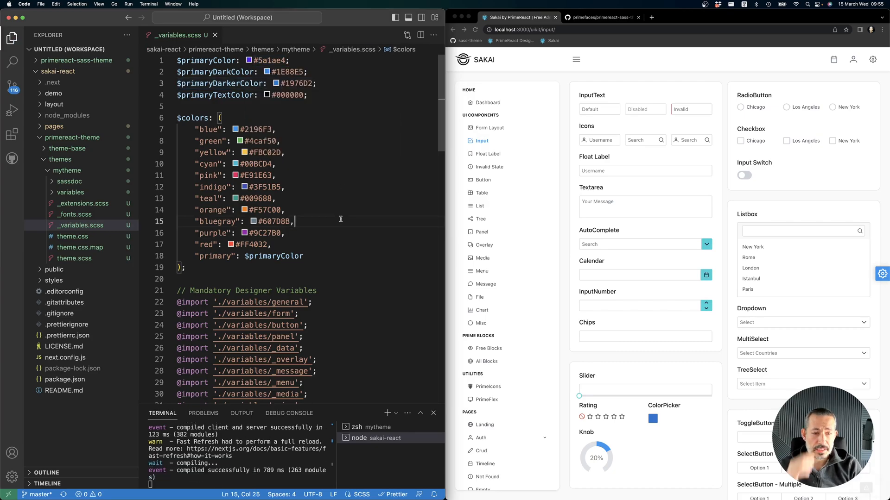
click(249, 94)
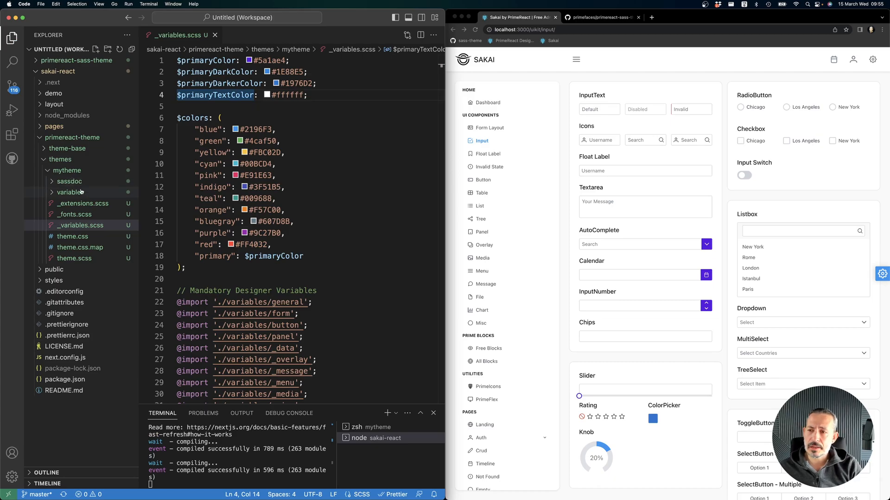
click(71, 192)
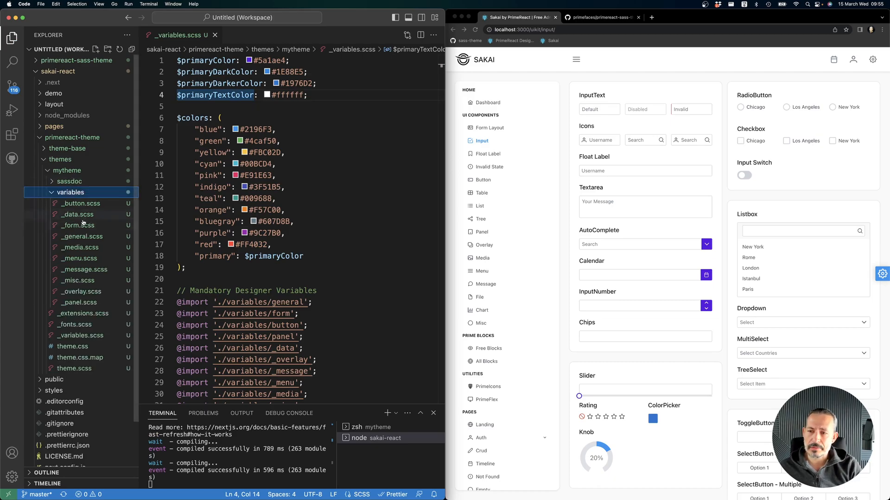
Step: Review variables/_form.scss, then set $textColor to #000000 in _general.scss
click(76, 225)
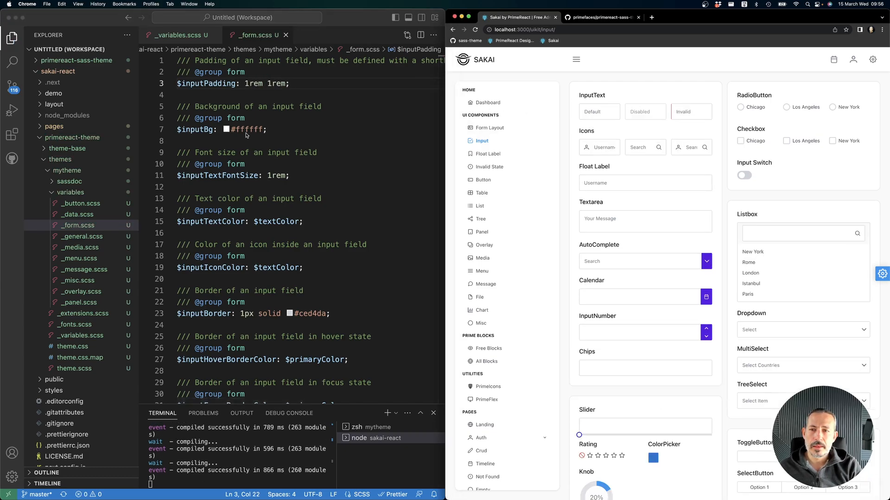
scroll(down, 3)
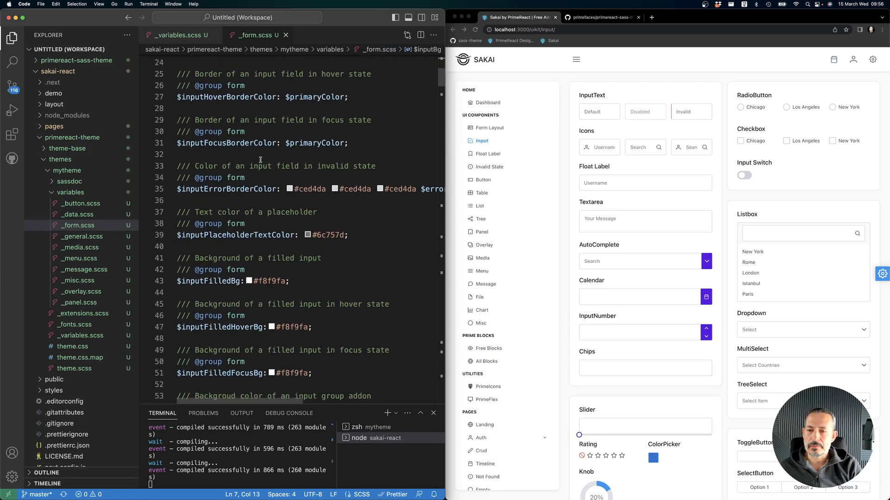
scroll(down, 3)
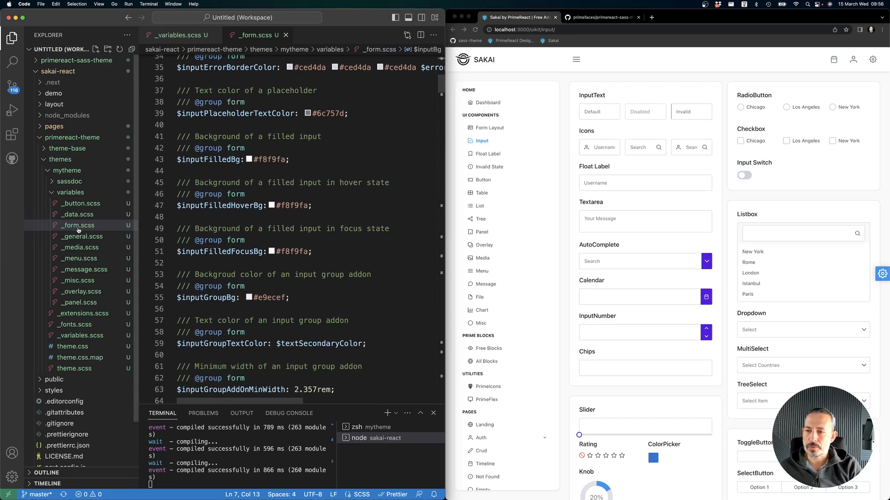
click(81, 236)
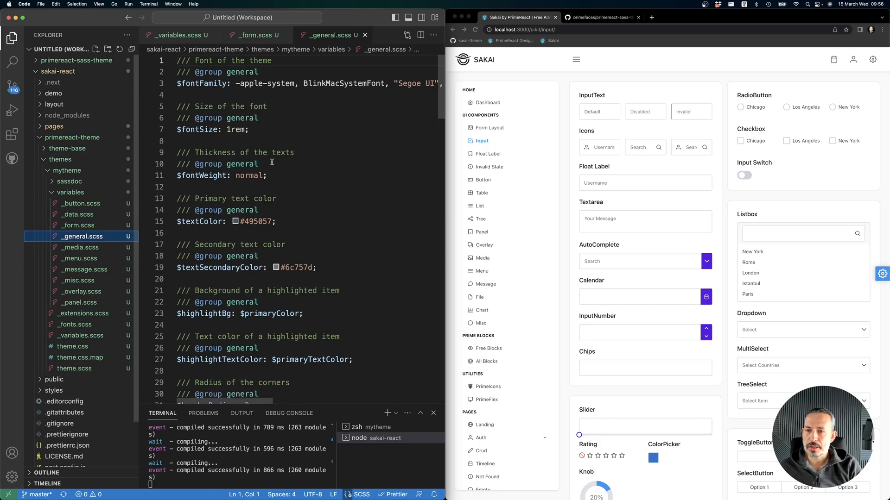
scroll(down, 3)
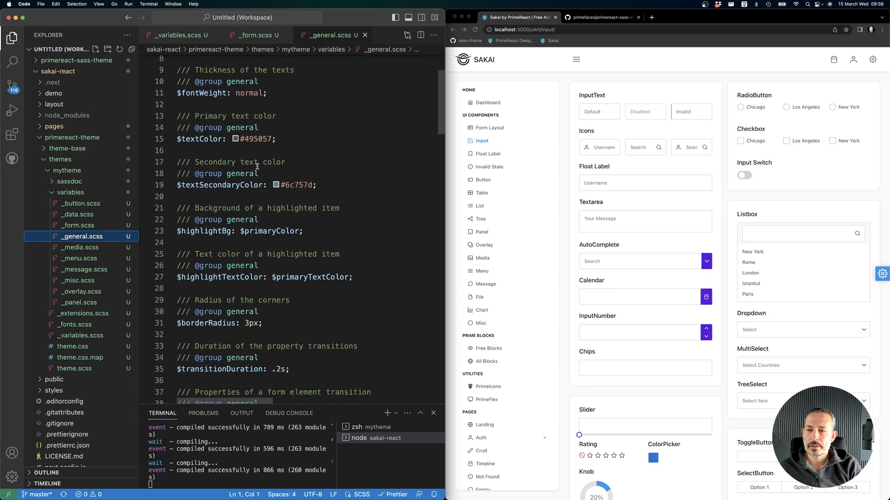
click(244, 139)
text(00000)
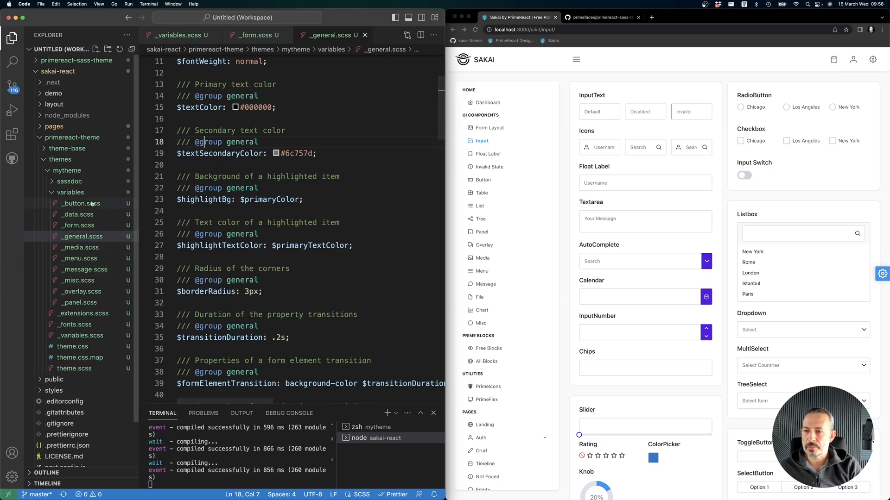
Step: Bring up _button.scss and load designer.primereact.org in Chrome
click(77, 203)
text(des)
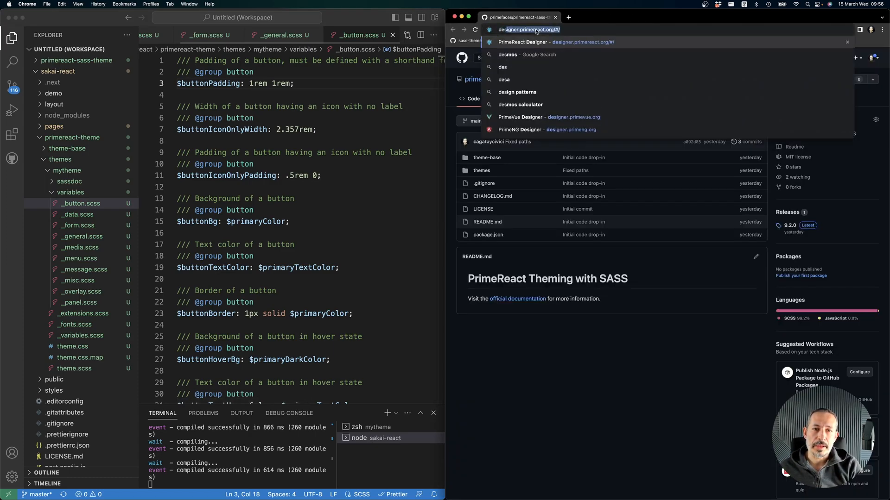
click(554, 42)
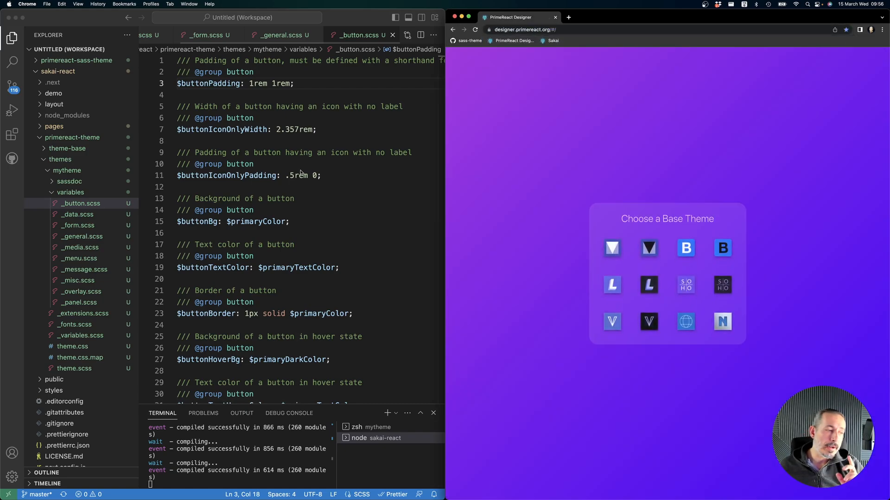